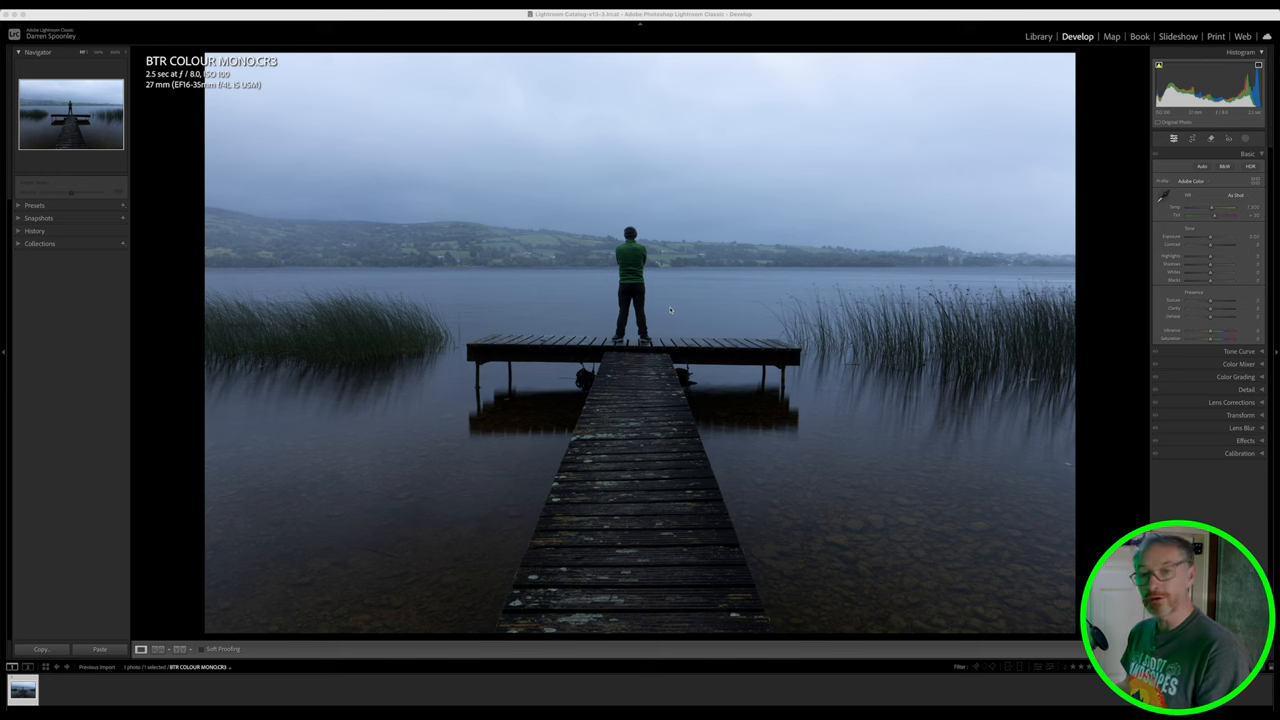
pyautogui.moveTo(666, 294)
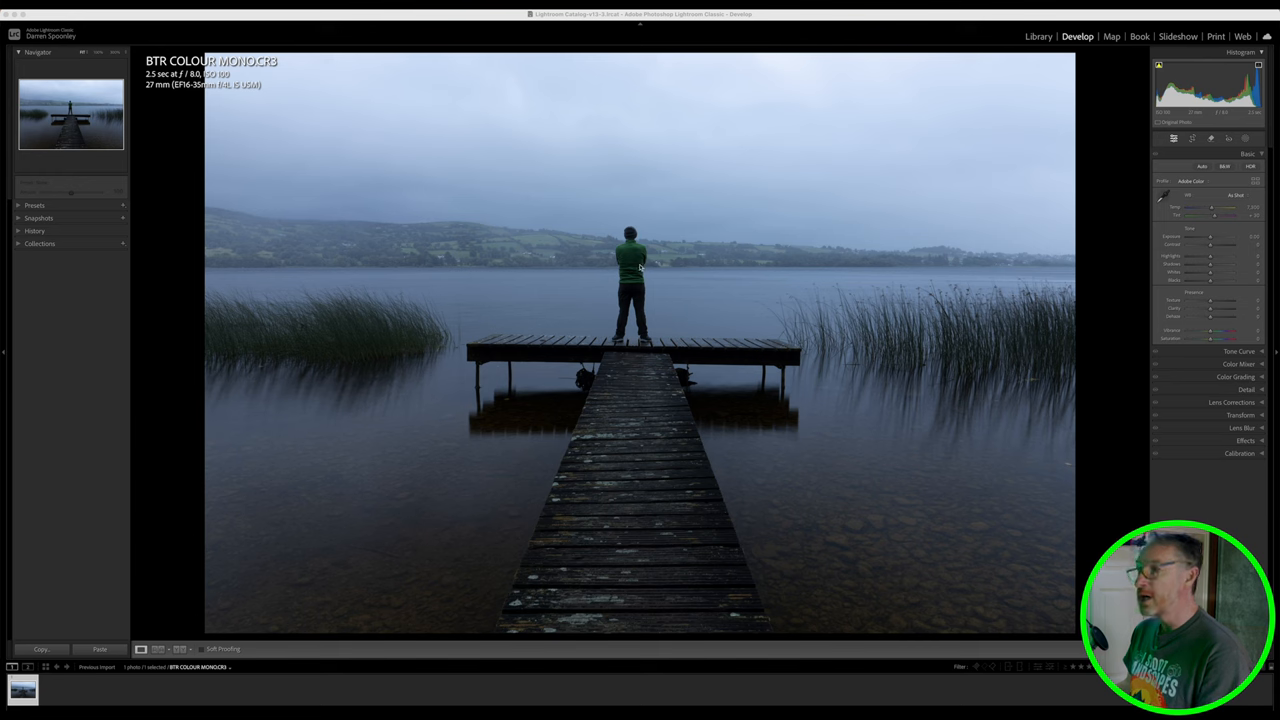
pyautogui.moveTo(648, 260)
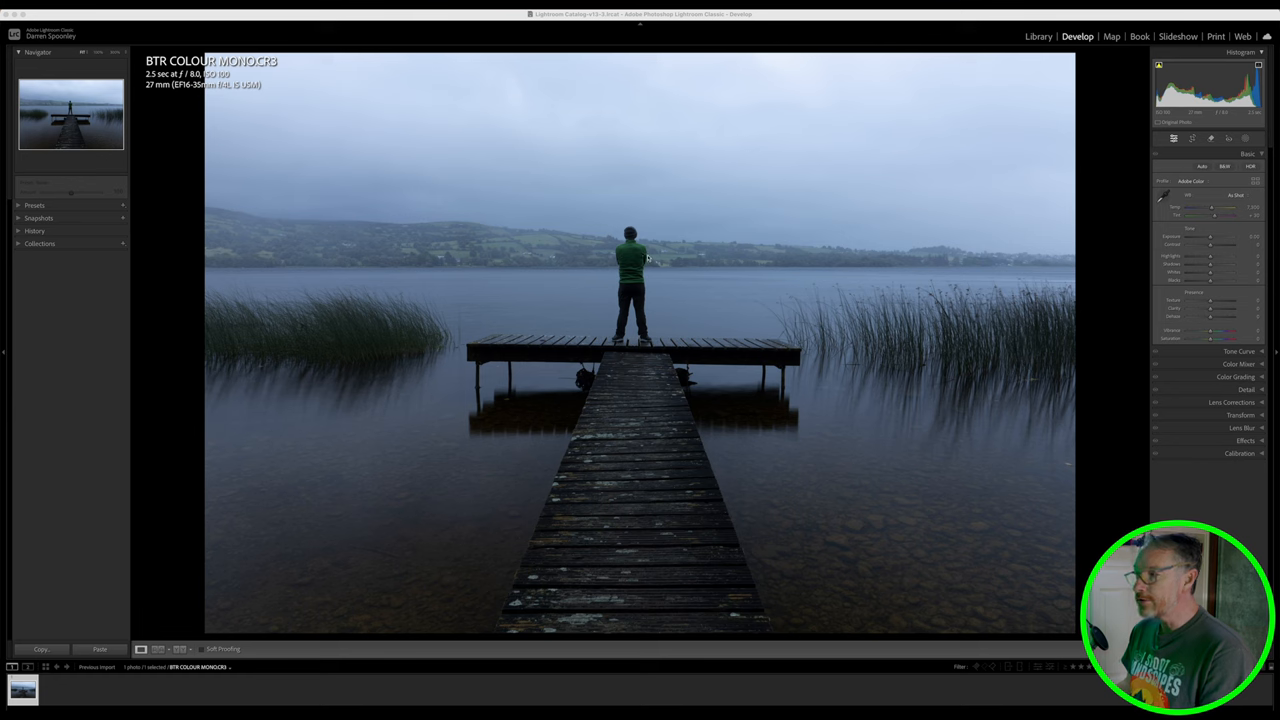
pyautogui.moveTo(461, 297)
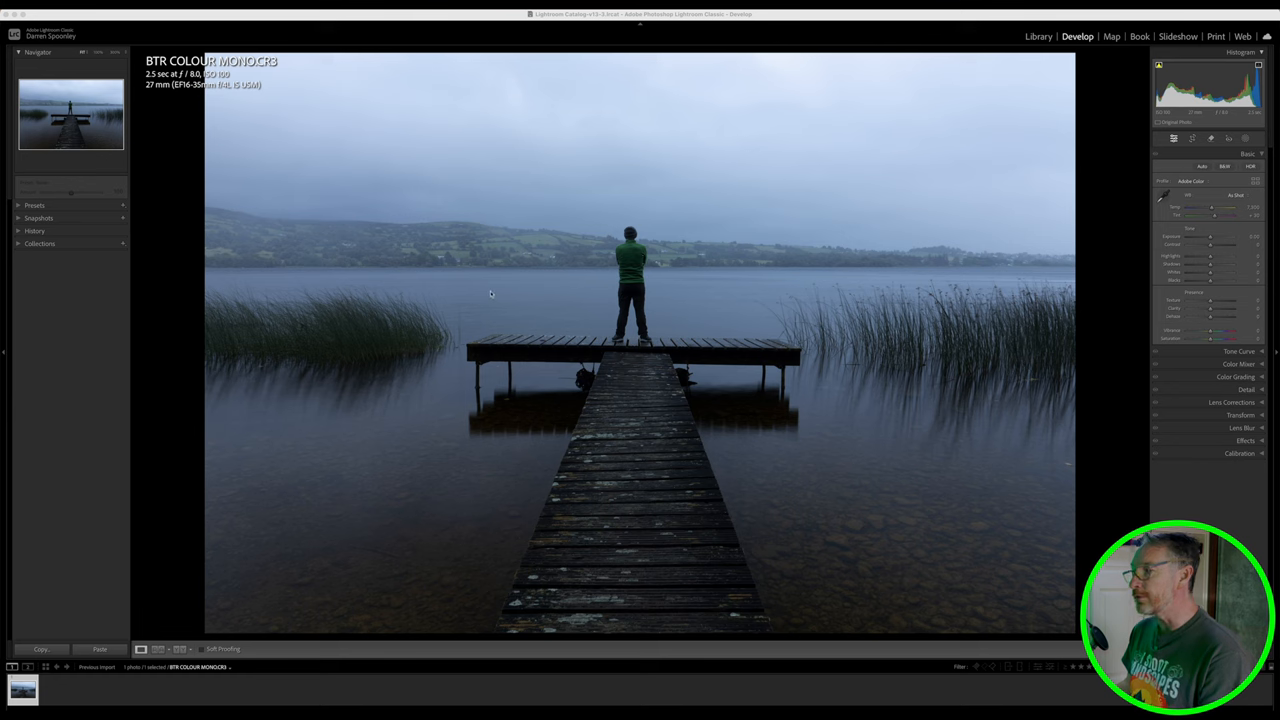
pyautogui.moveTo(990, 183)
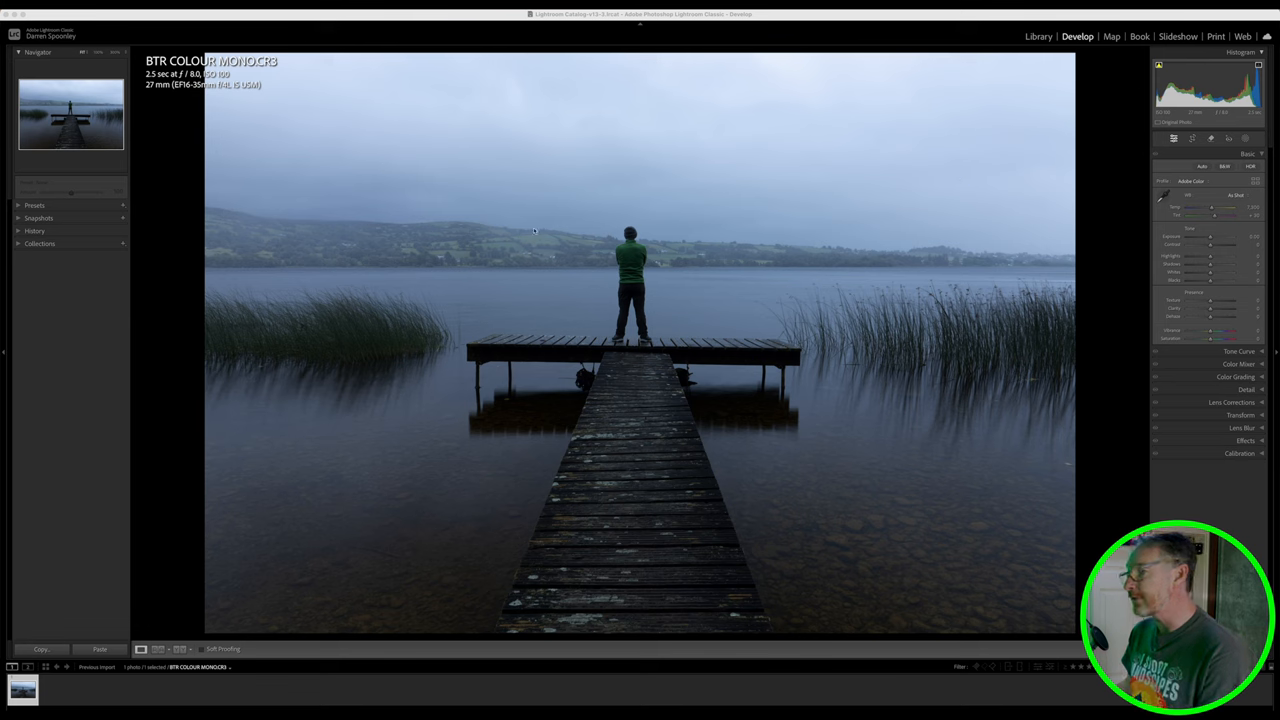
pyautogui.moveTo(464, 250)
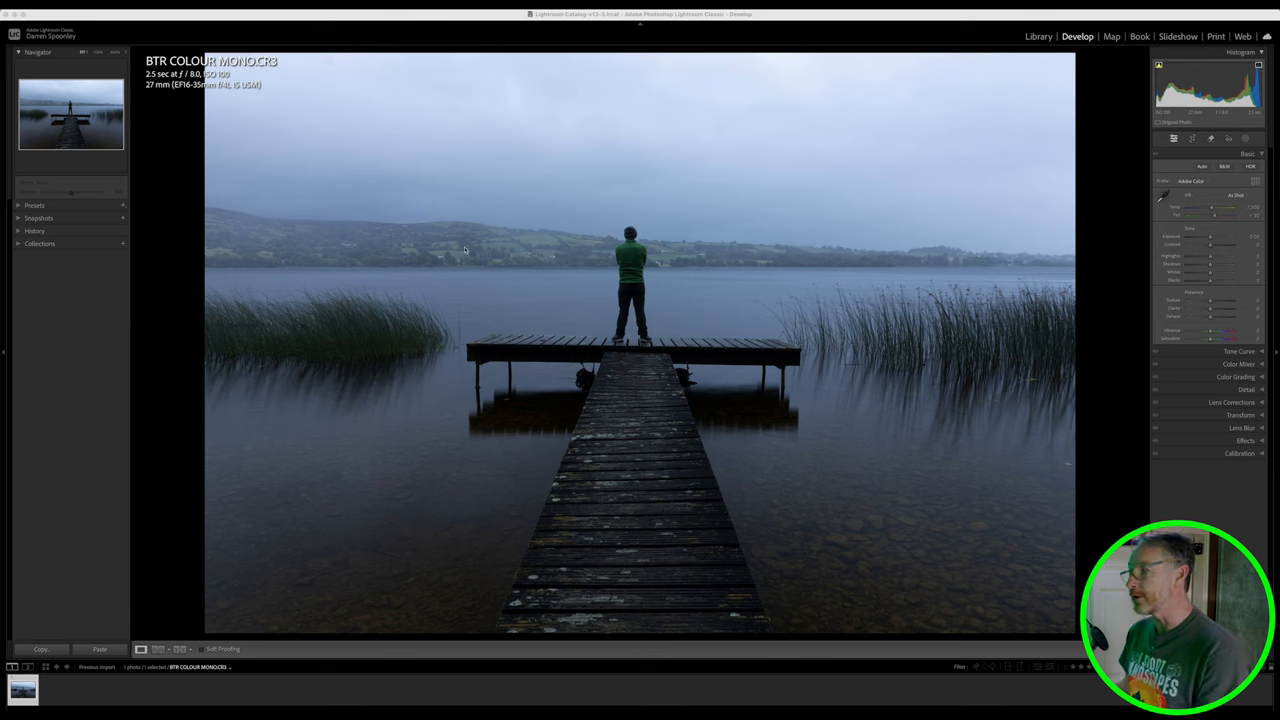
pyautogui.moveTo(531, 280)
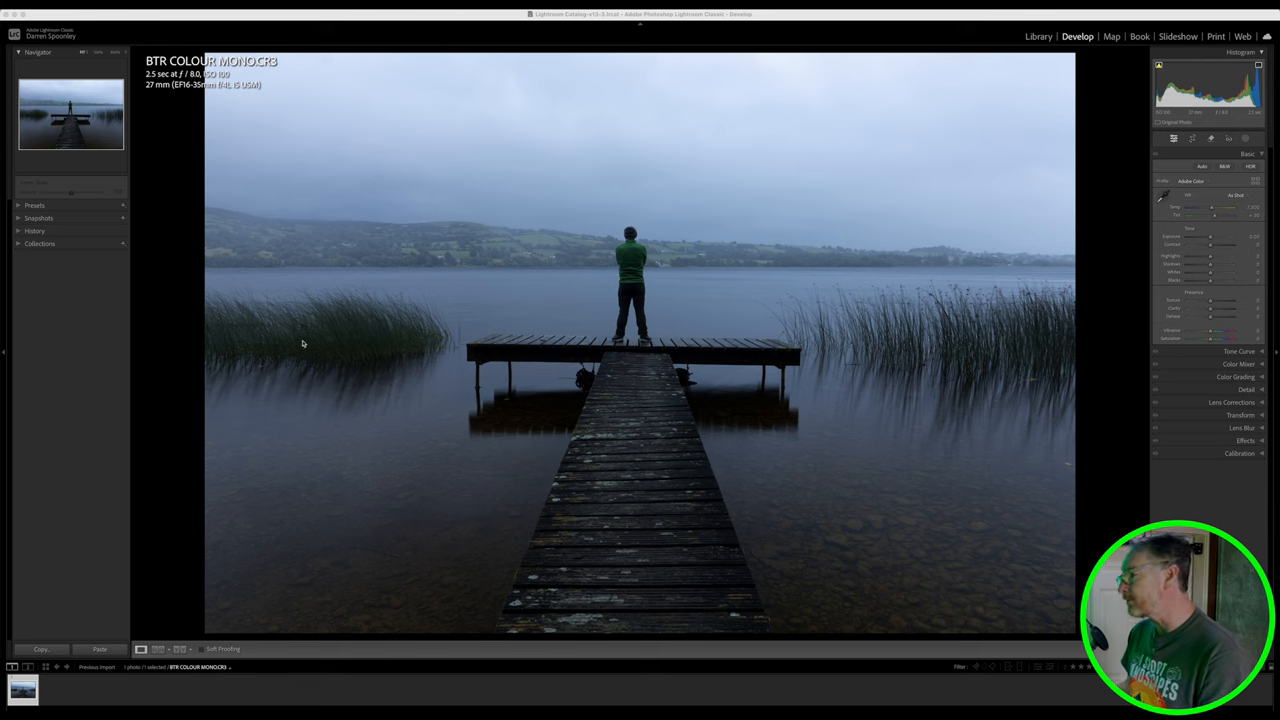
pyautogui.moveTo(600, 532)
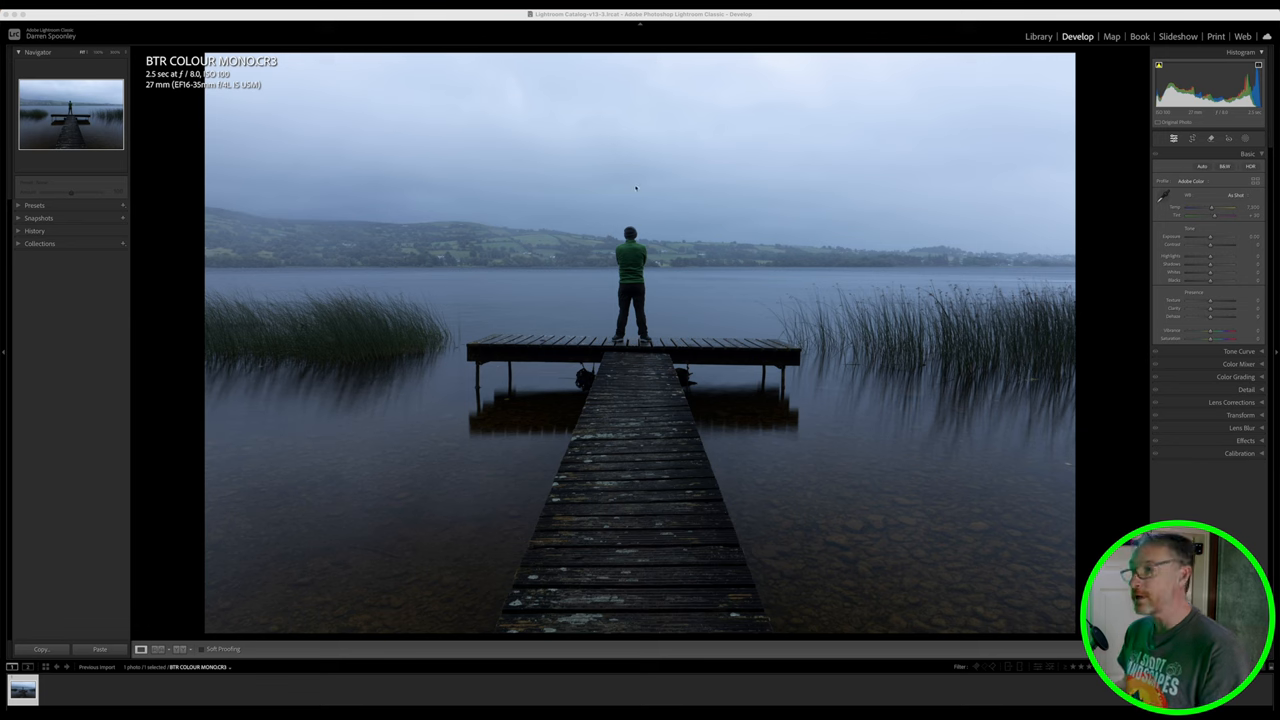
pyautogui.moveTo(382, 254)
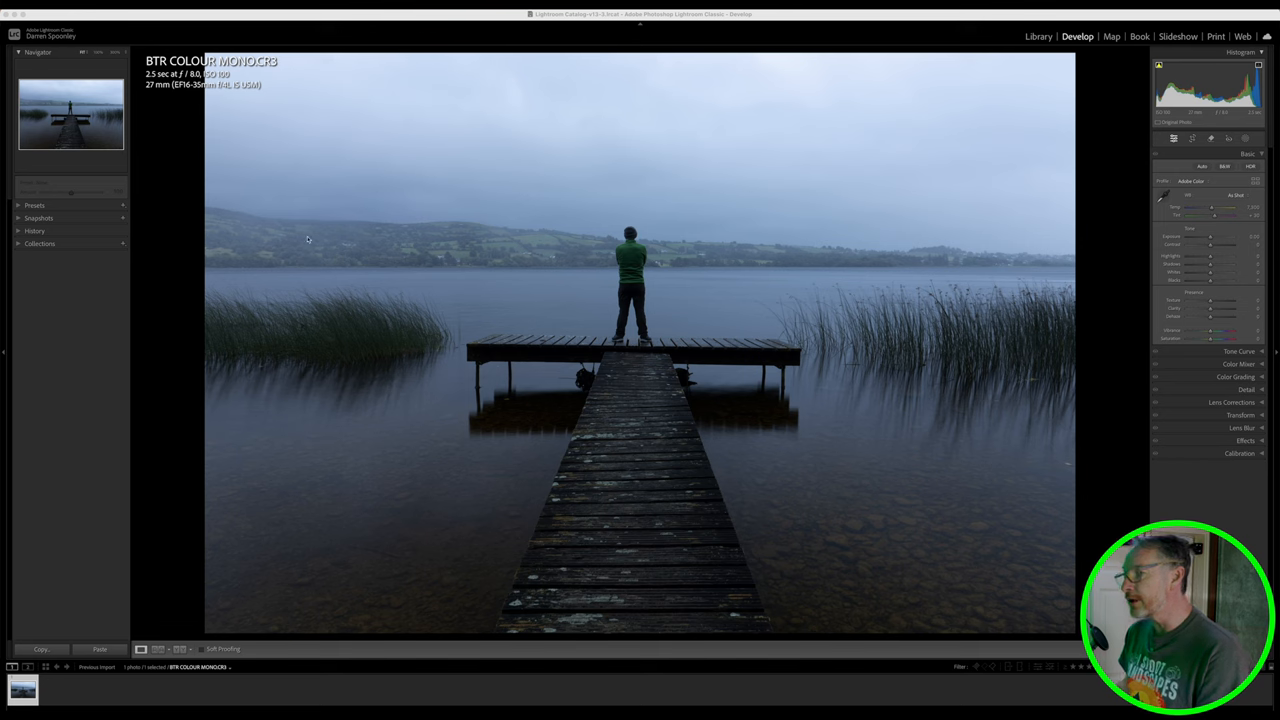
pyautogui.moveTo(458, 249)
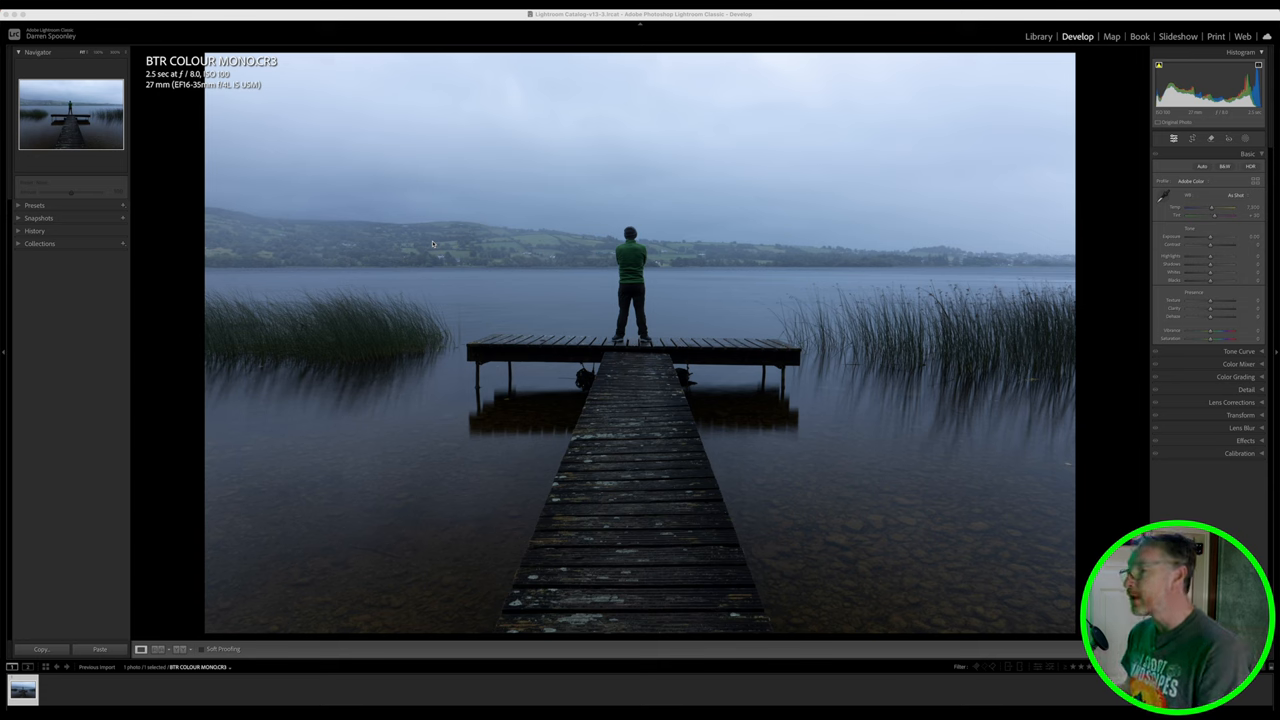
pyautogui.moveTo(640, 300)
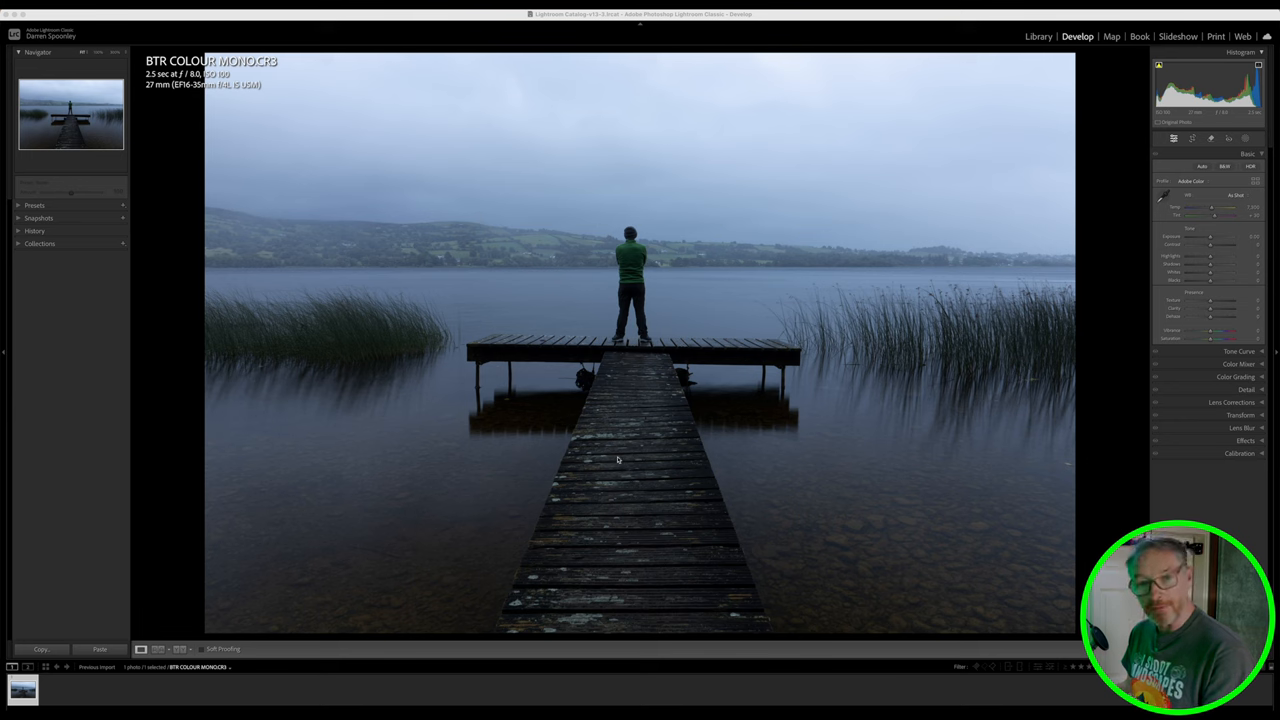
pyautogui.moveTo(623, 465)
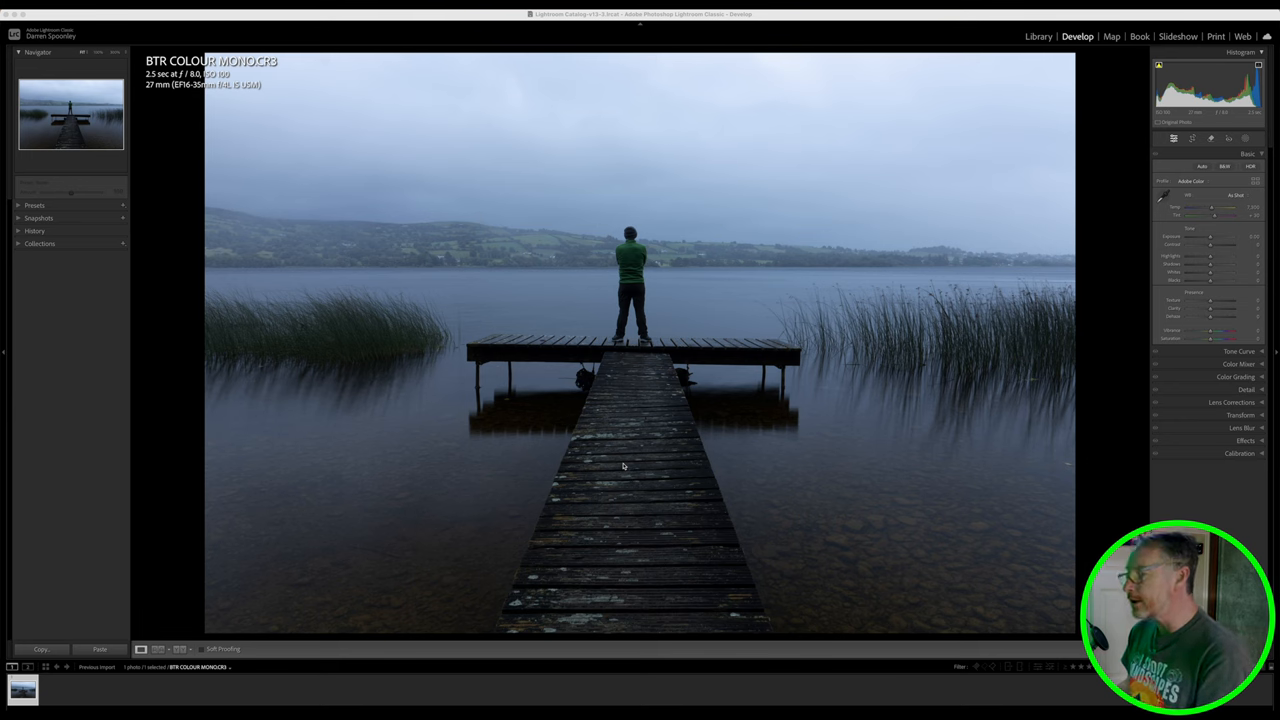
pyautogui.moveTo(673, 347)
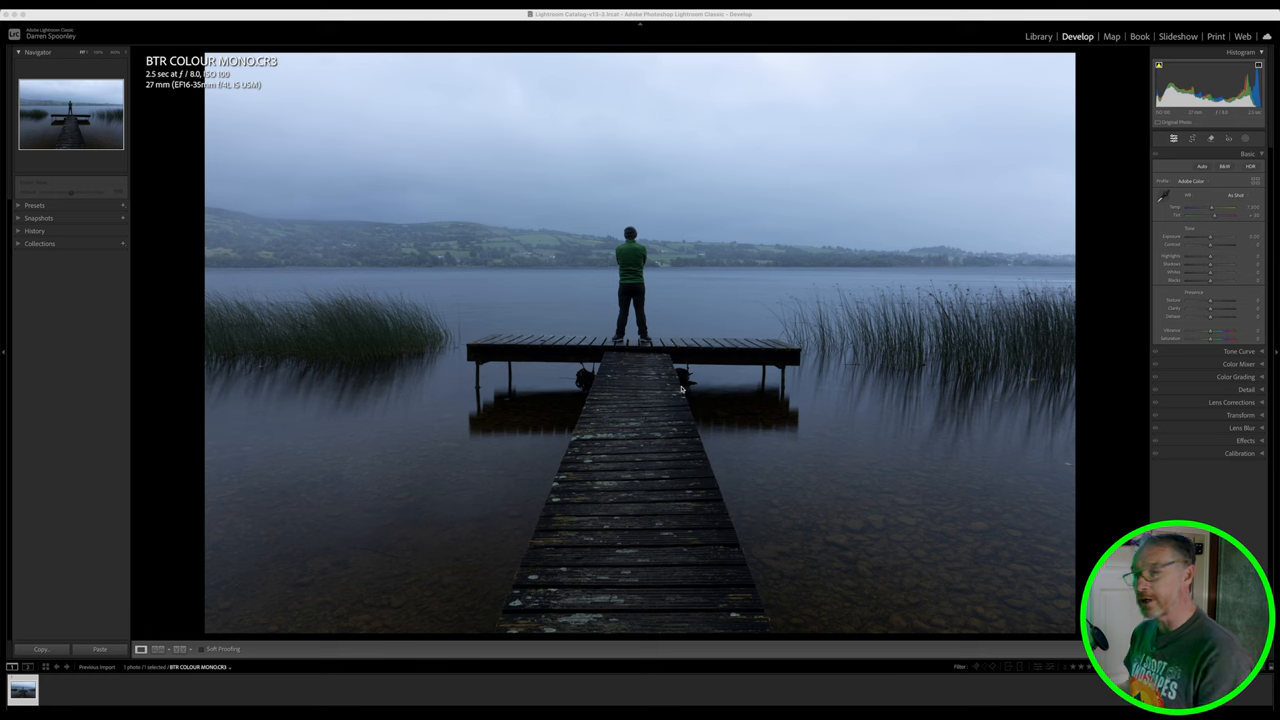
pyautogui.moveTo(695, 390)
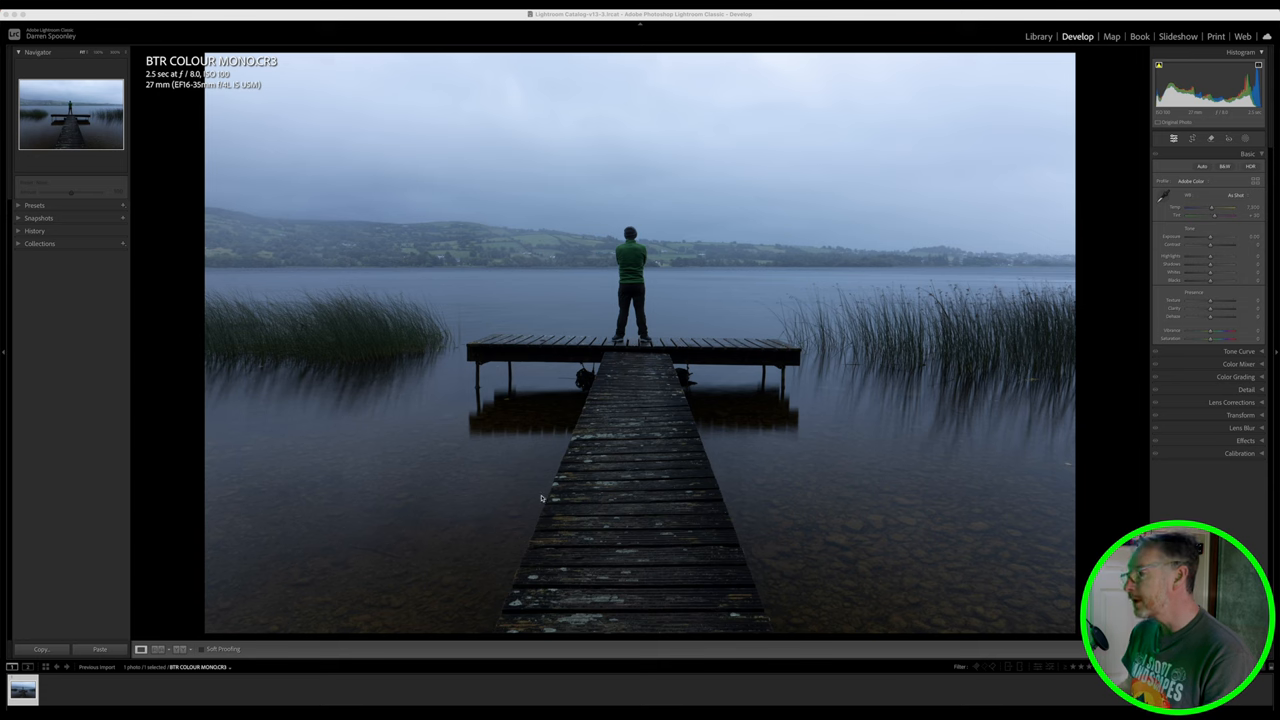
pyautogui.moveTo(786, 400)
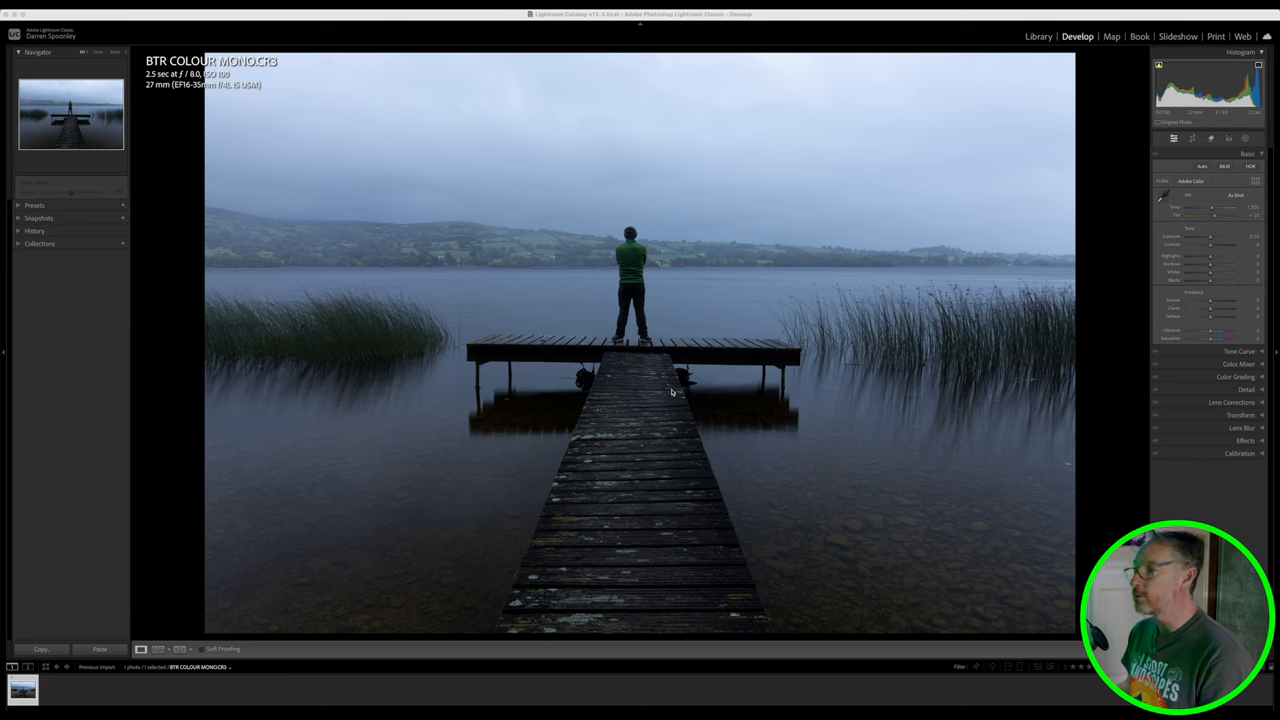
pyautogui.moveTo(665, 376)
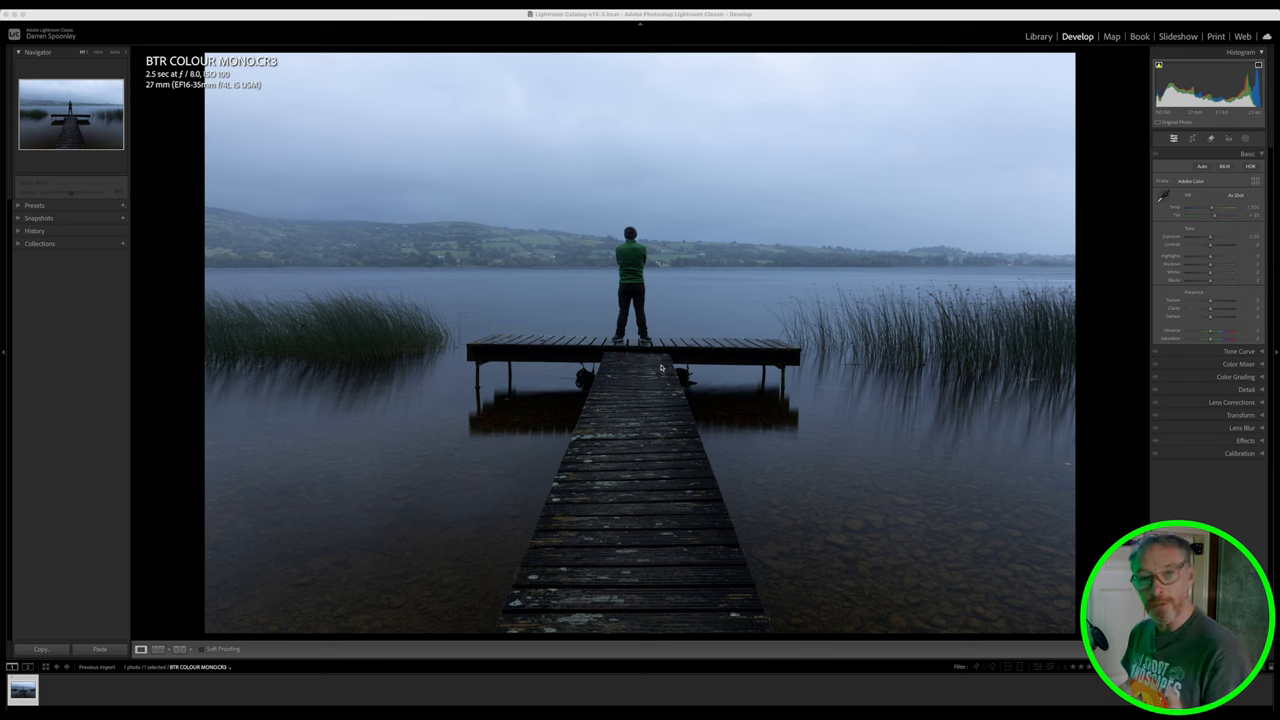
pyautogui.moveTo(562, 456)
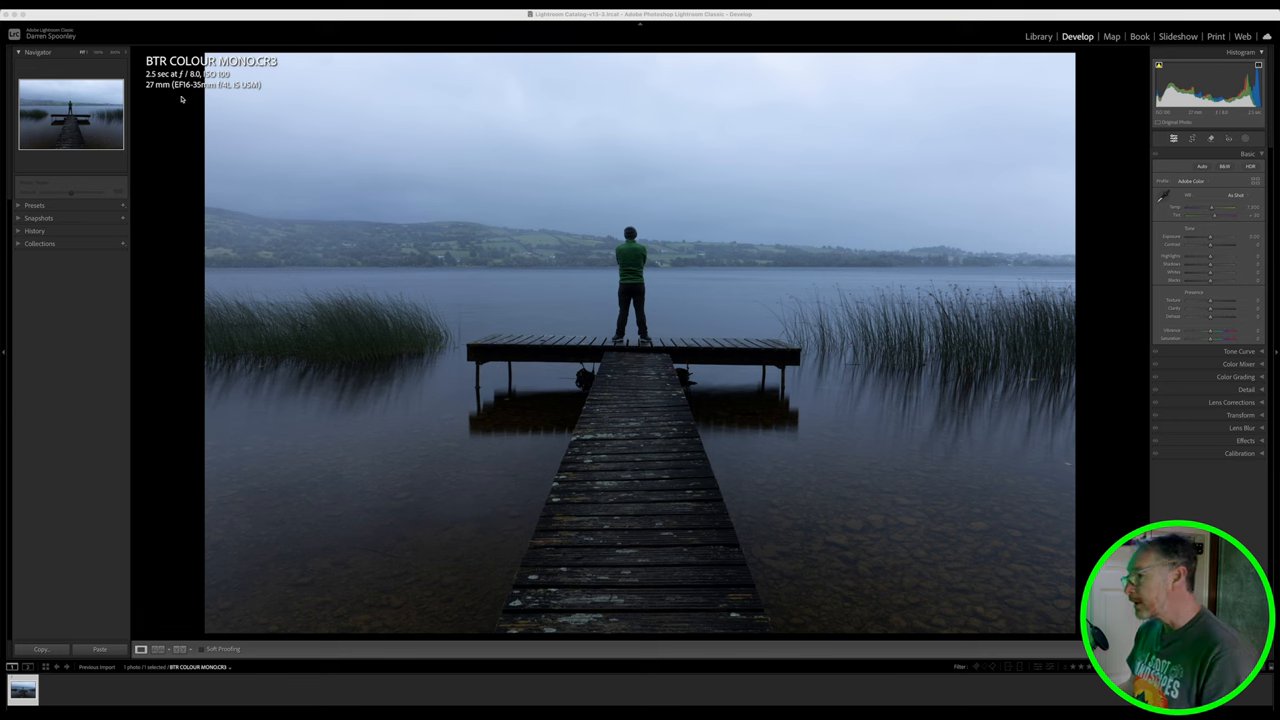
pyautogui.moveTo(749, 452)
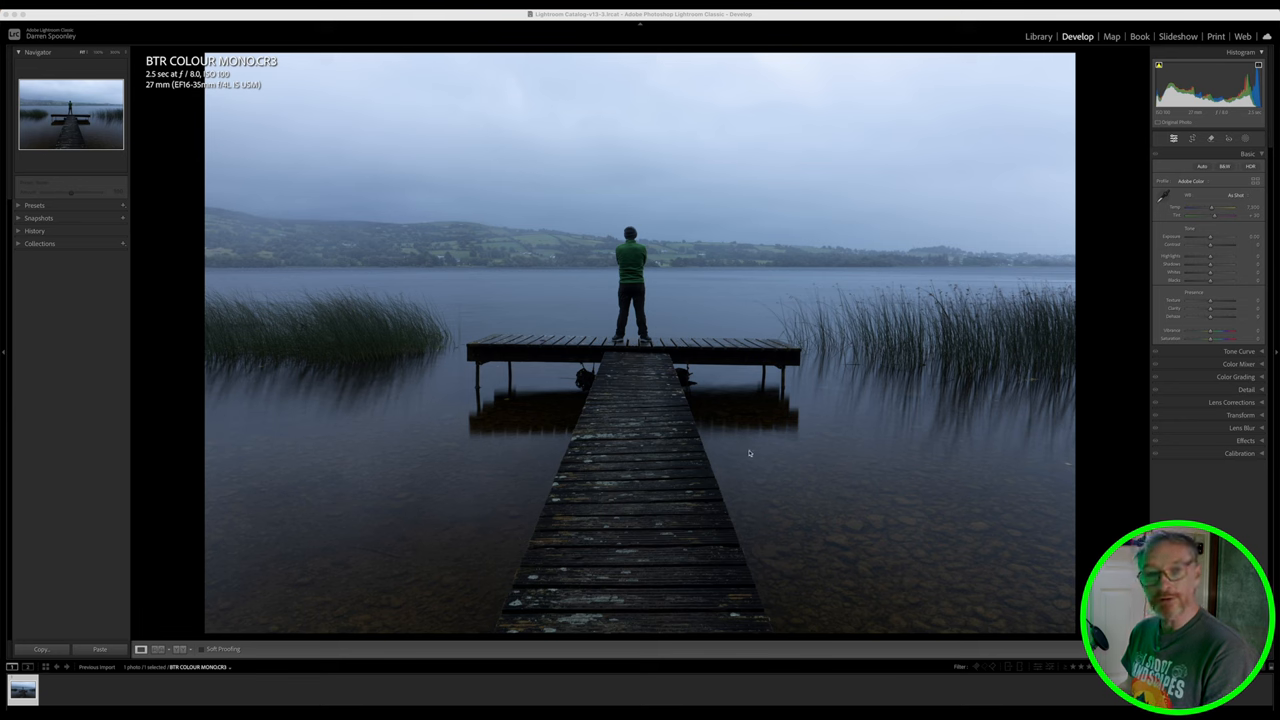
pyautogui.moveTo(702, 464)
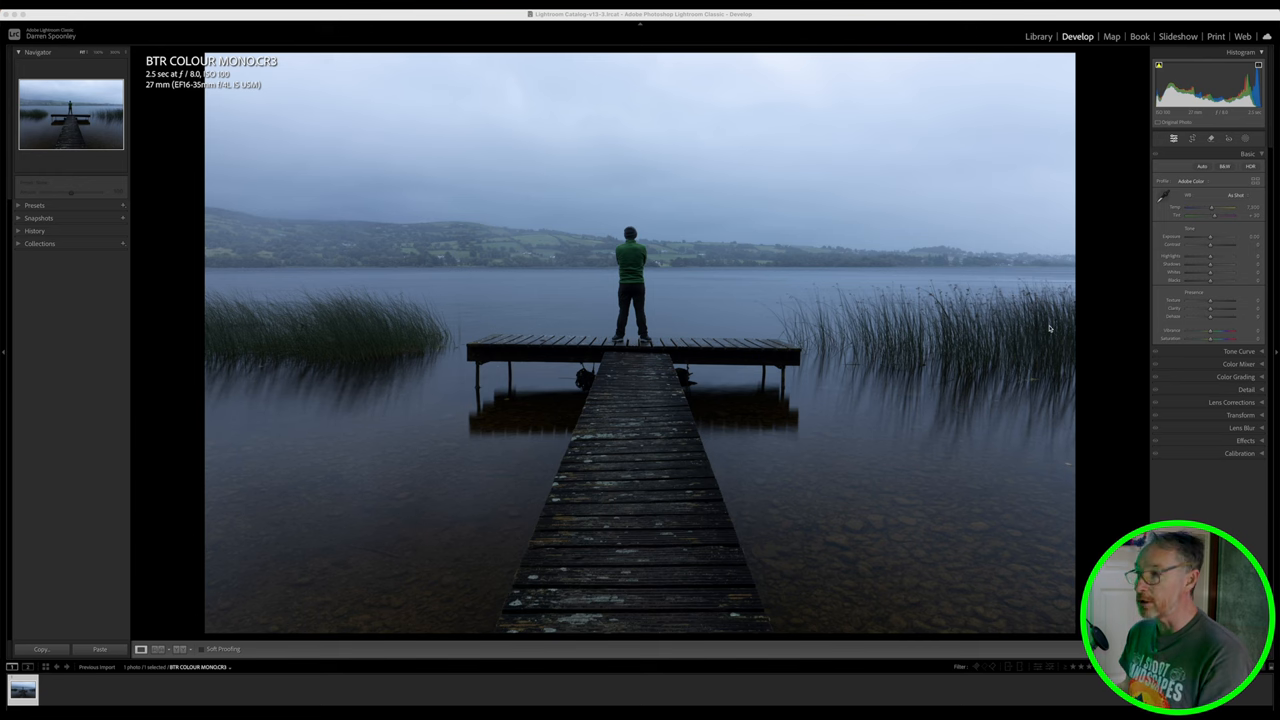
pyautogui.moveTo(390, 340)
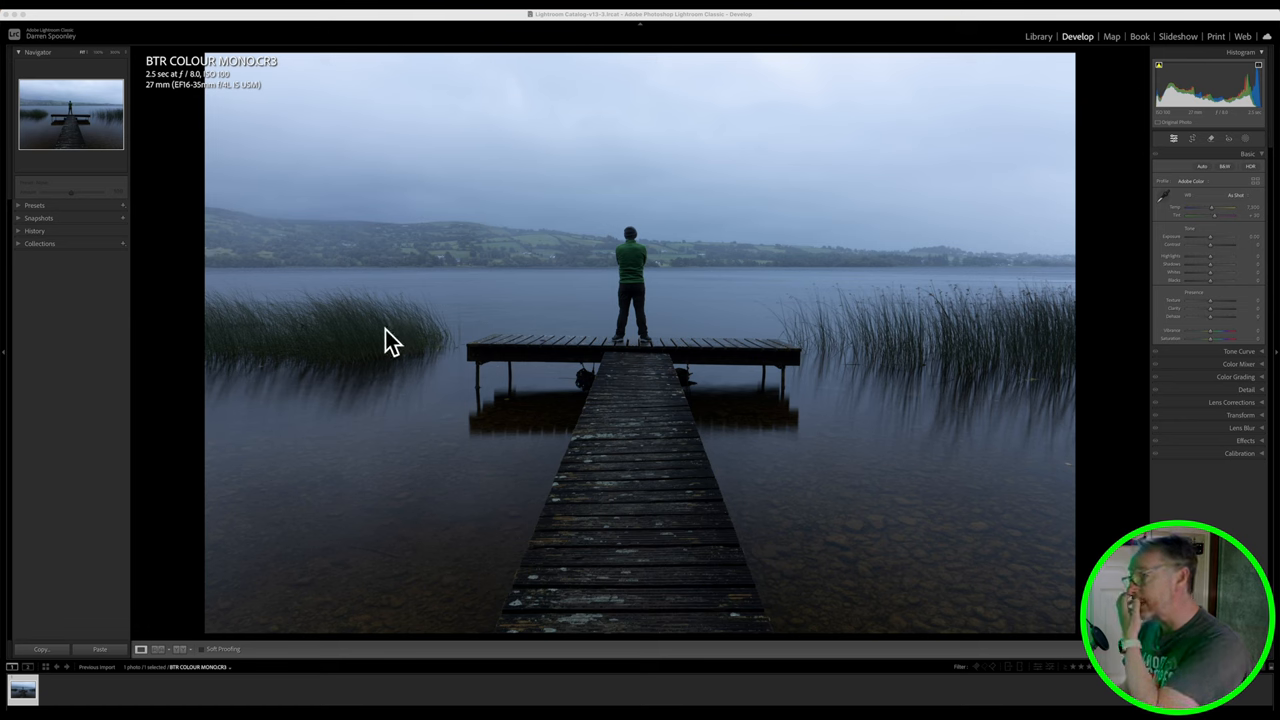
pyautogui.moveTo(728, 345)
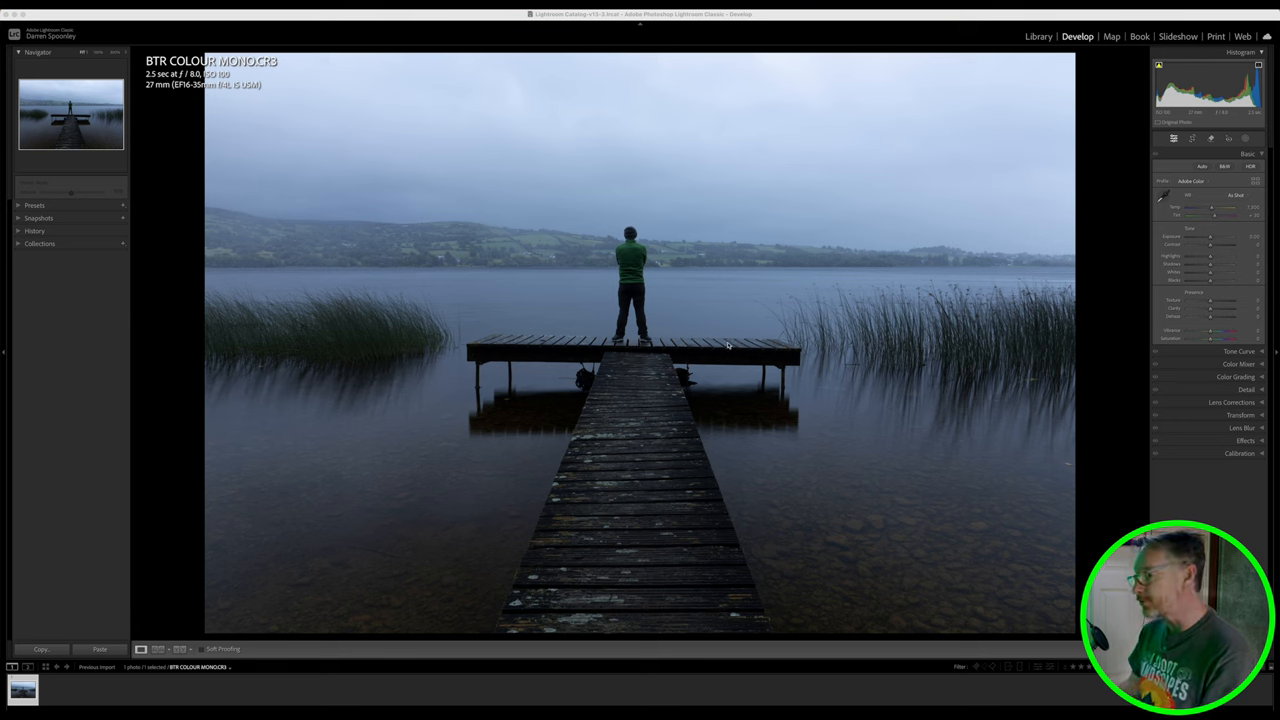
pyautogui.moveTo(815, 343)
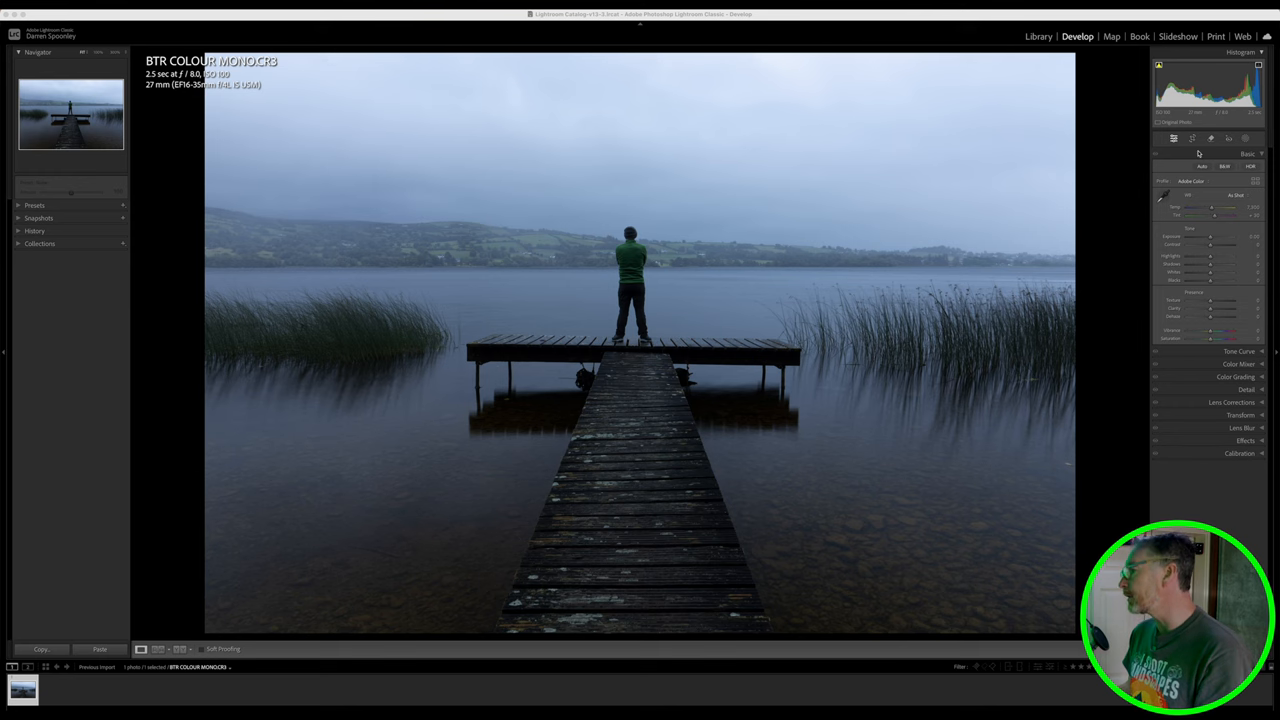
# Step: Apply automatic tone adjustments to the jetty photo
pyautogui.click(1192, 138)
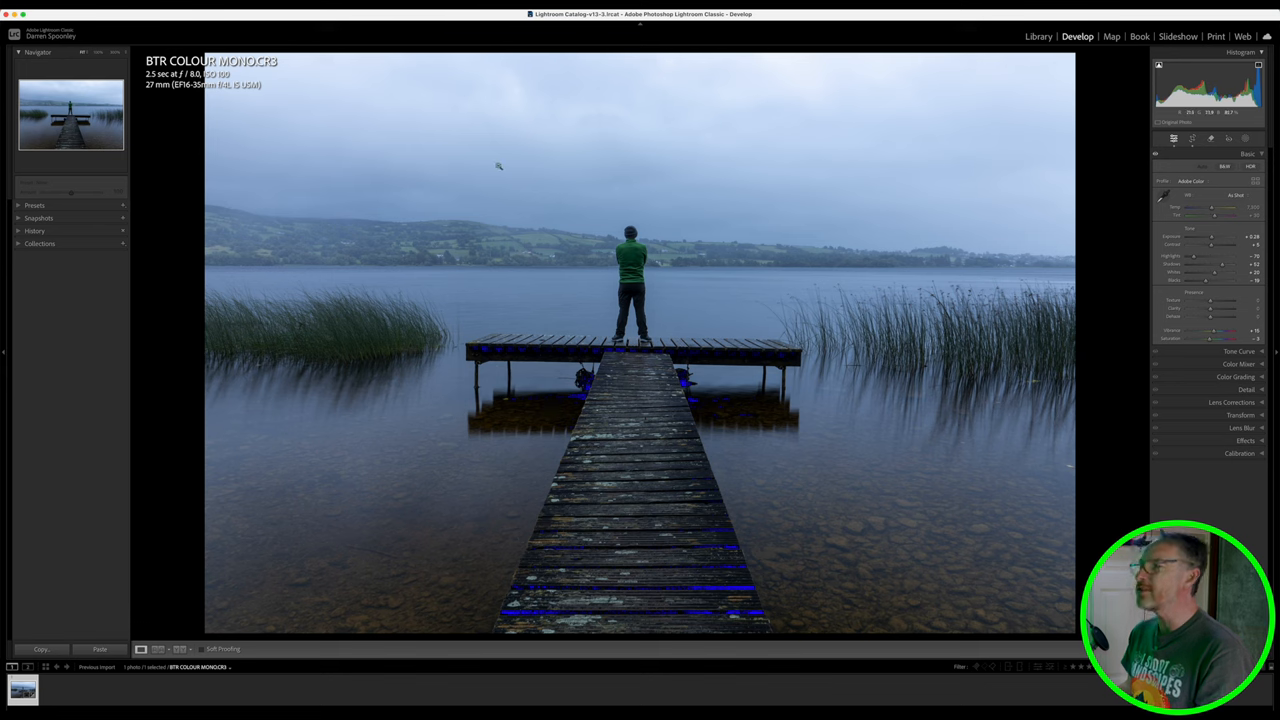
pyautogui.moveTo(554, 153)
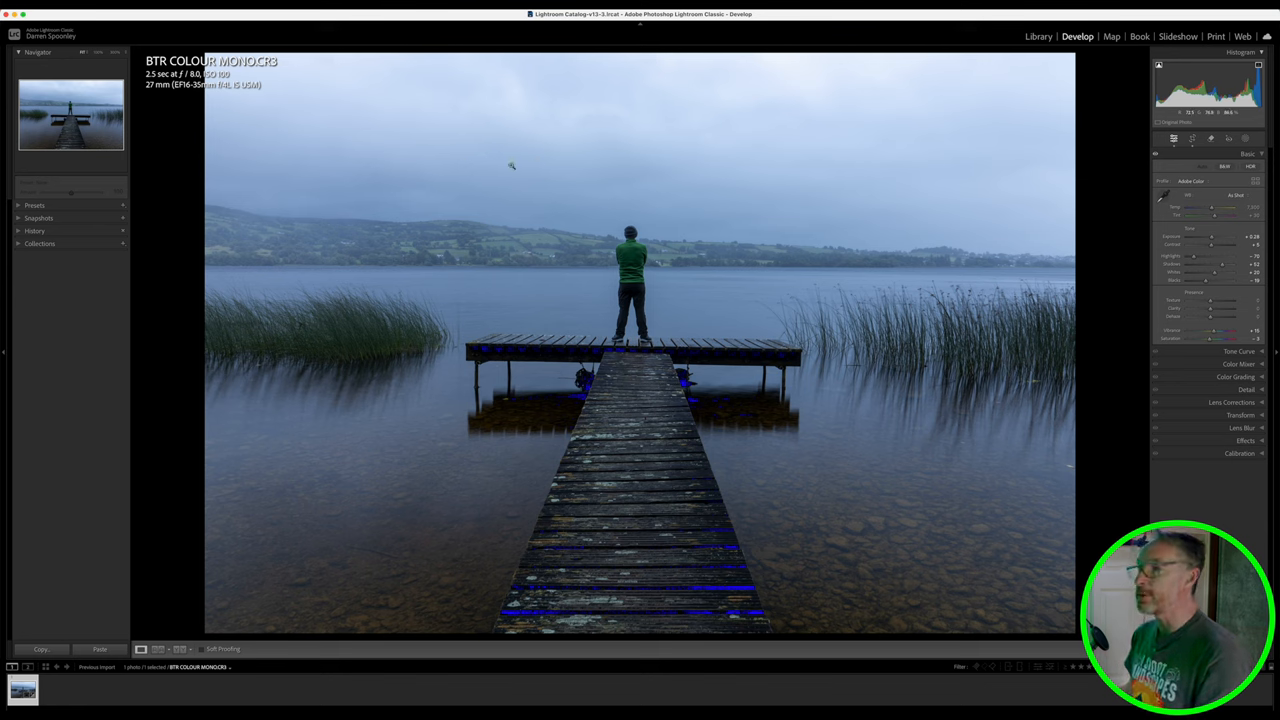
pyautogui.moveTo(831, 147)
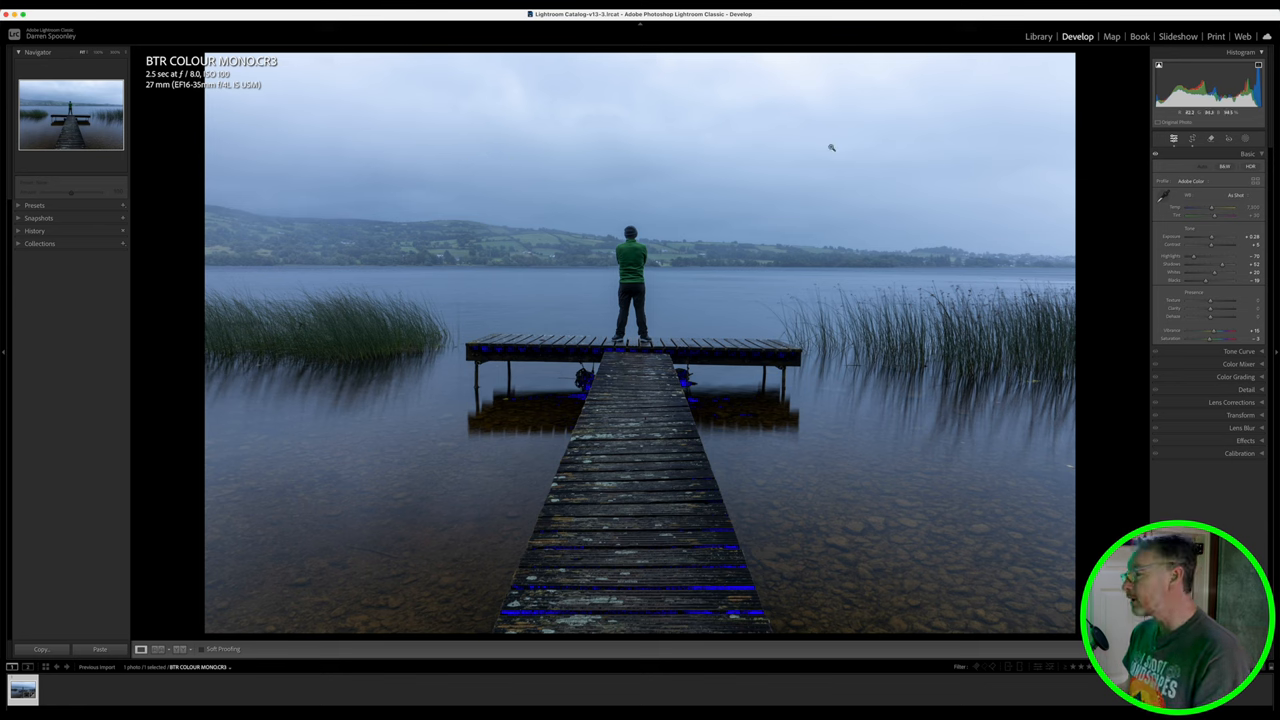
pyautogui.moveTo(852, 313)
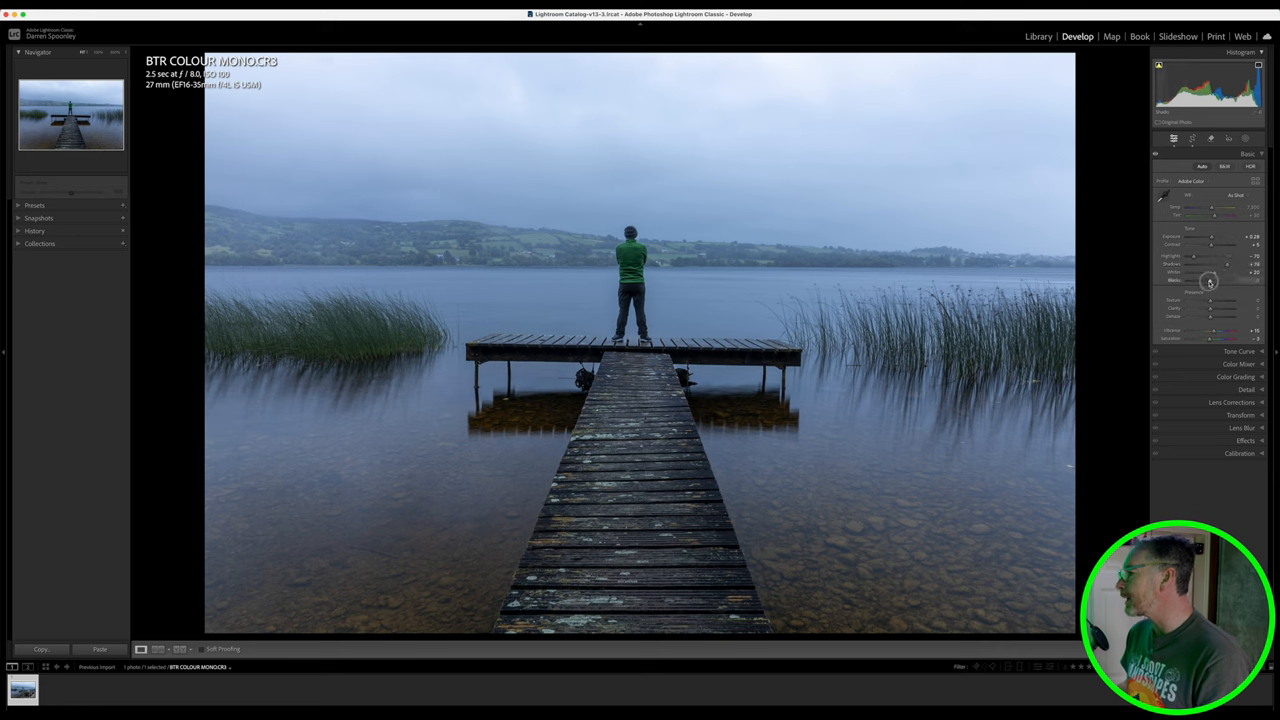
# Step: Lift the Blacks, keep Dehaze subtle, and nudge up the colour intensity
pyautogui.moveTo(1210, 281); pyautogui.dragTo(1213, 281)
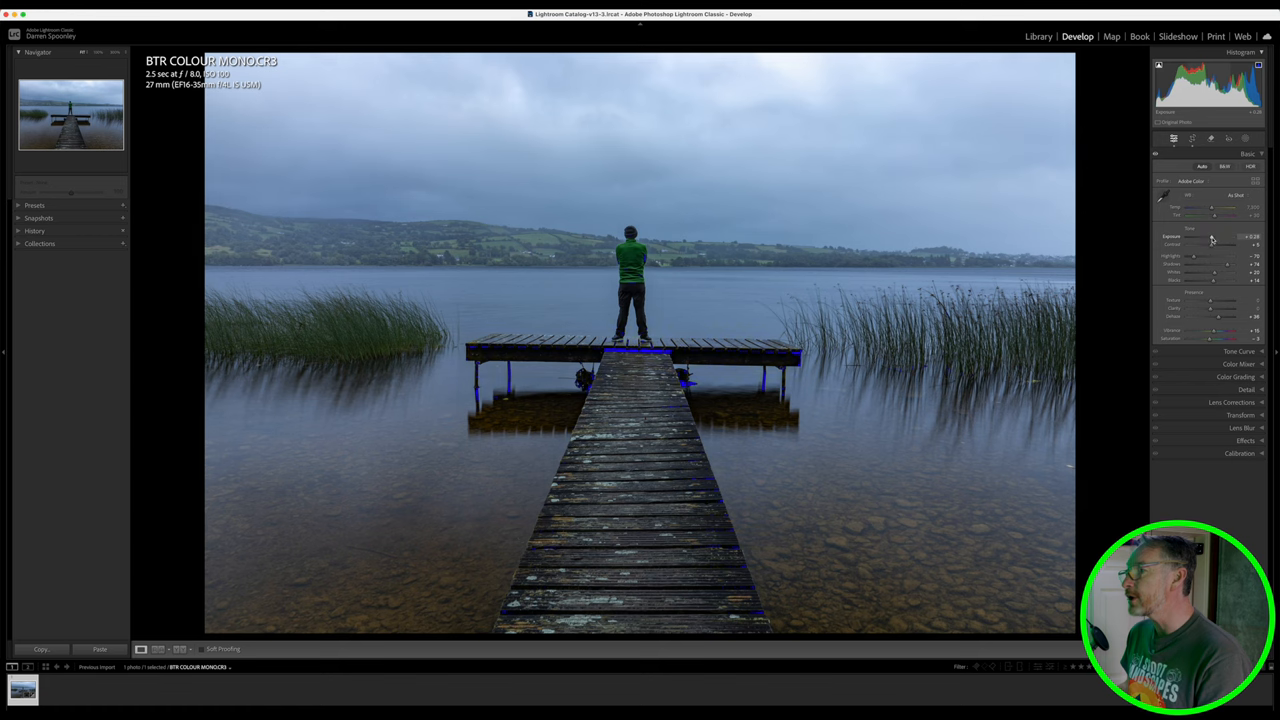
pyautogui.moveTo(1211, 238); pyautogui.dragTo(1213, 238)
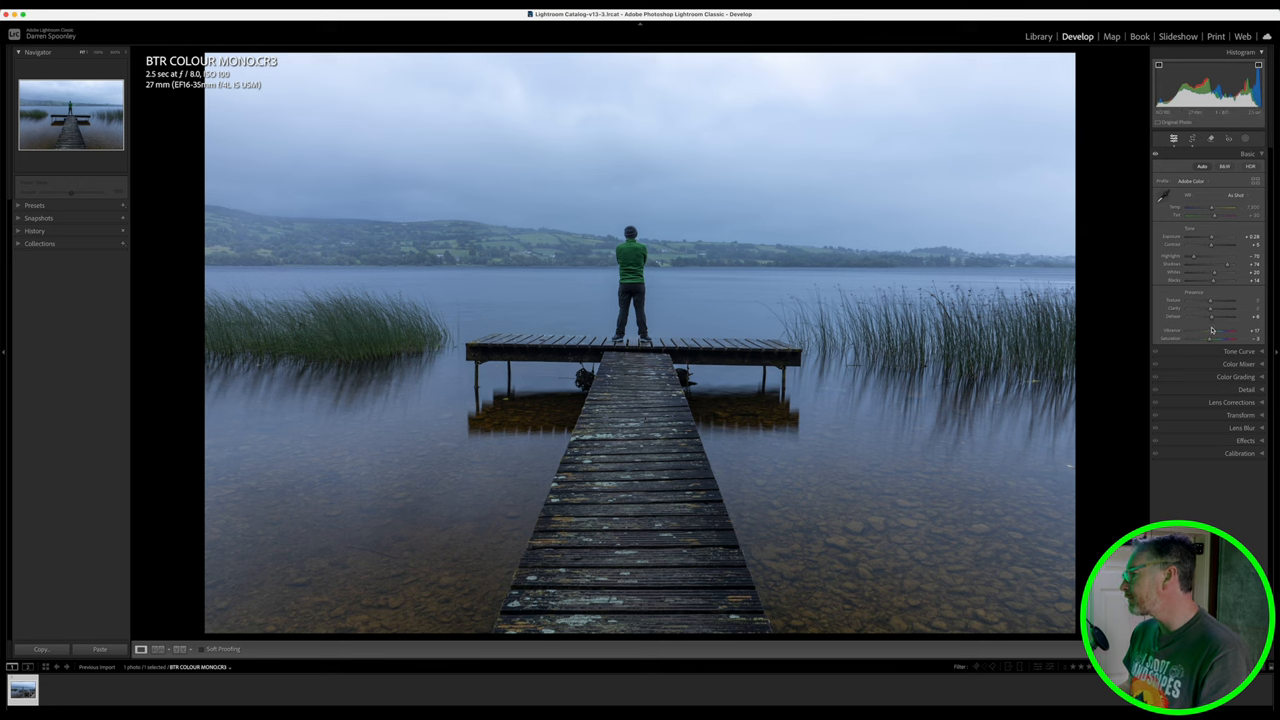
pyautogui.moveTo(1213, 331); pyautogui.dragTo(1218, 331)
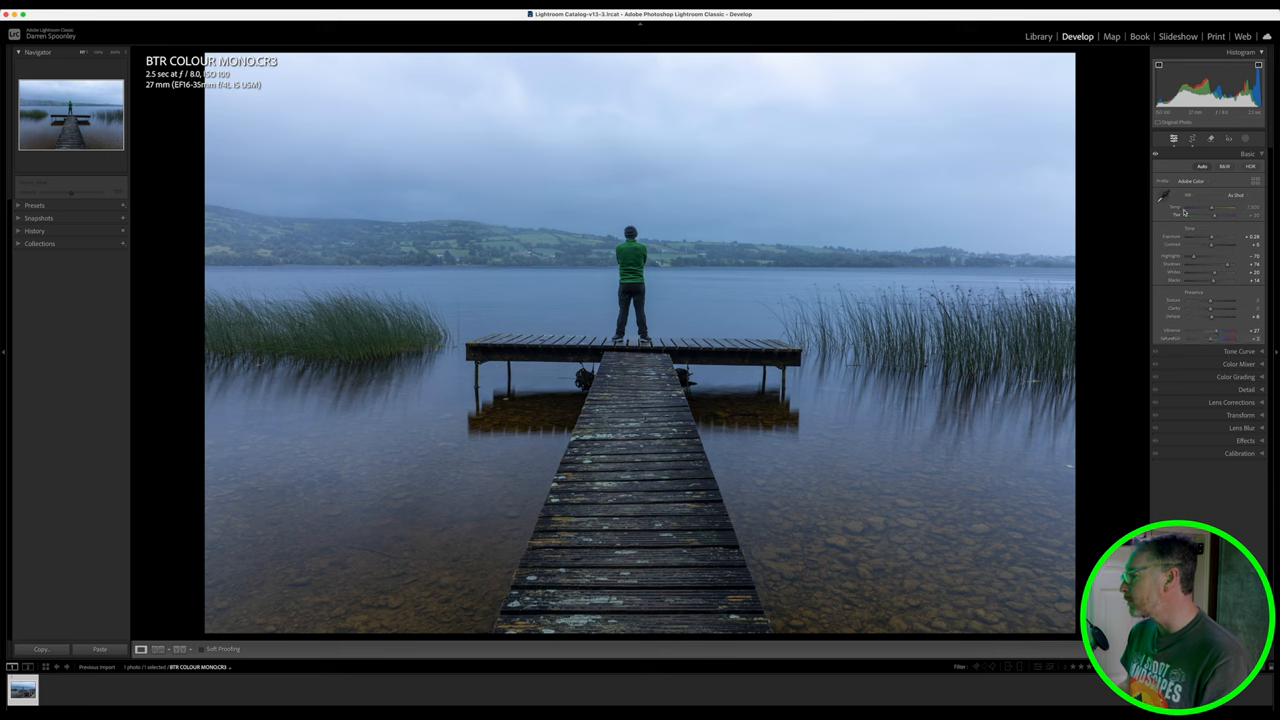
# Step: Try the Auto white balance preset, then adjust Temp to cool the photo
pyautogui.click(1235, 181)
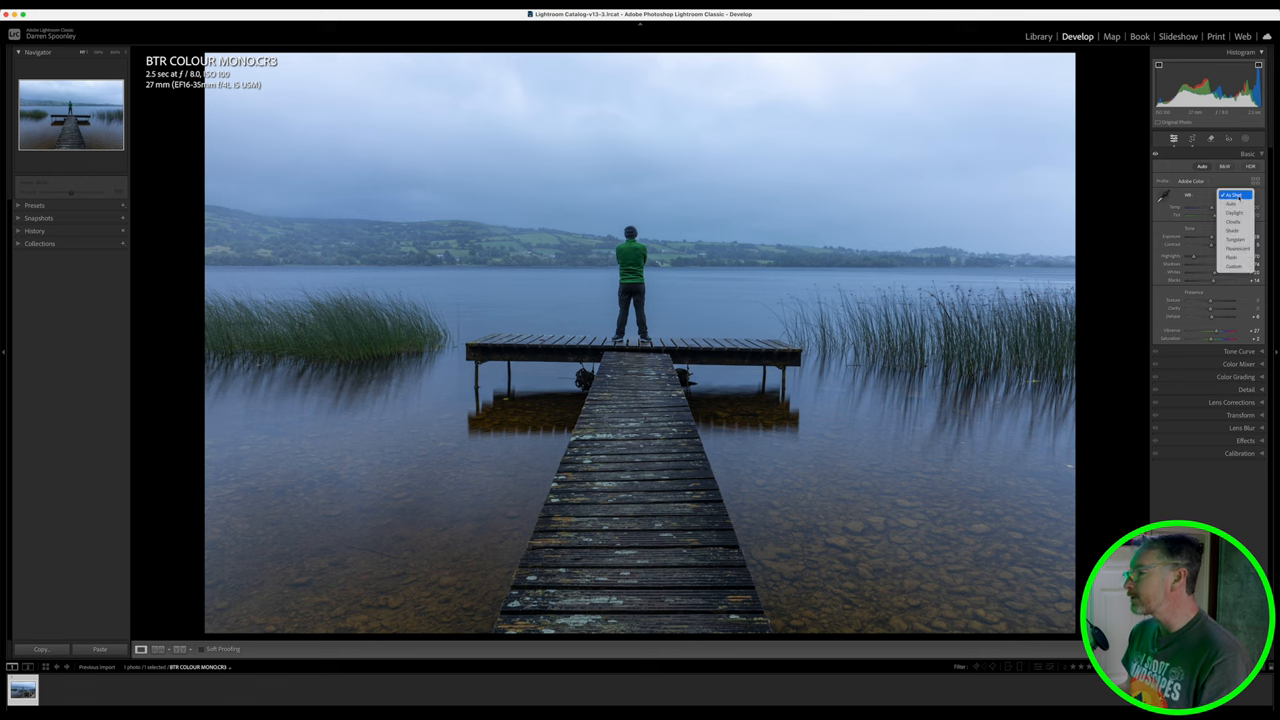
pyautogui.click(1235, 195)
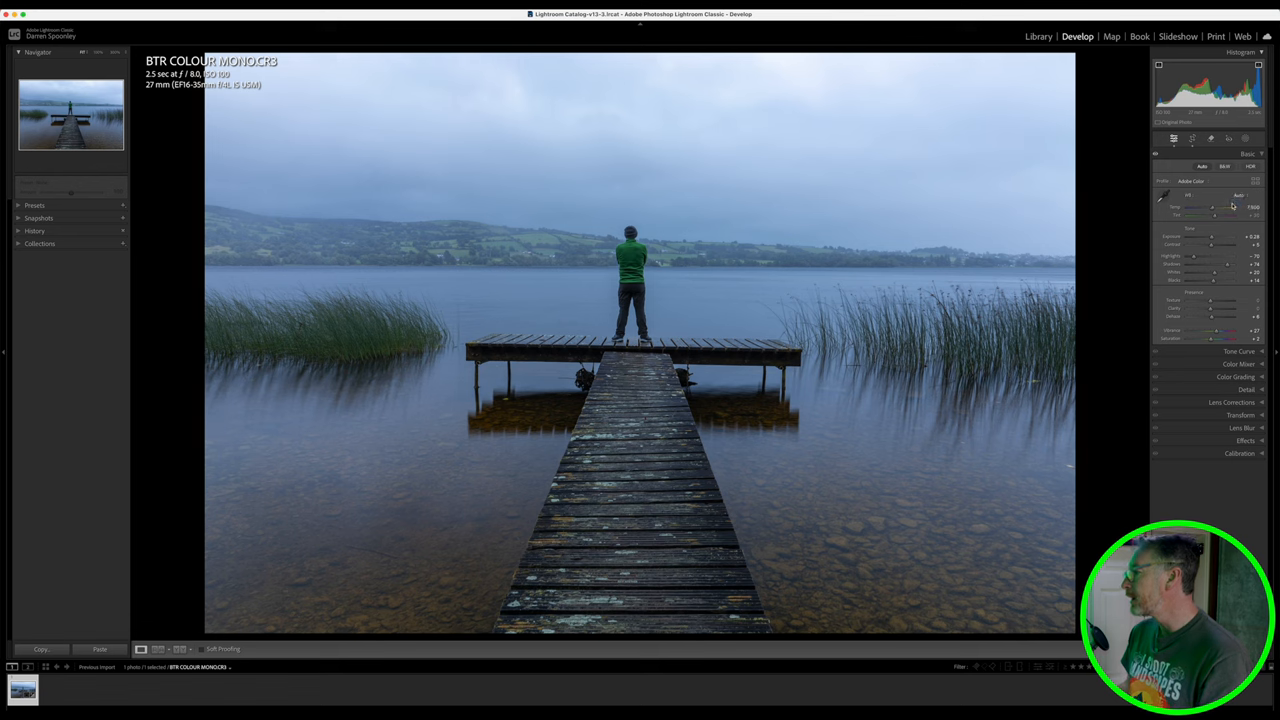
pyautogui.click(1165, 196)
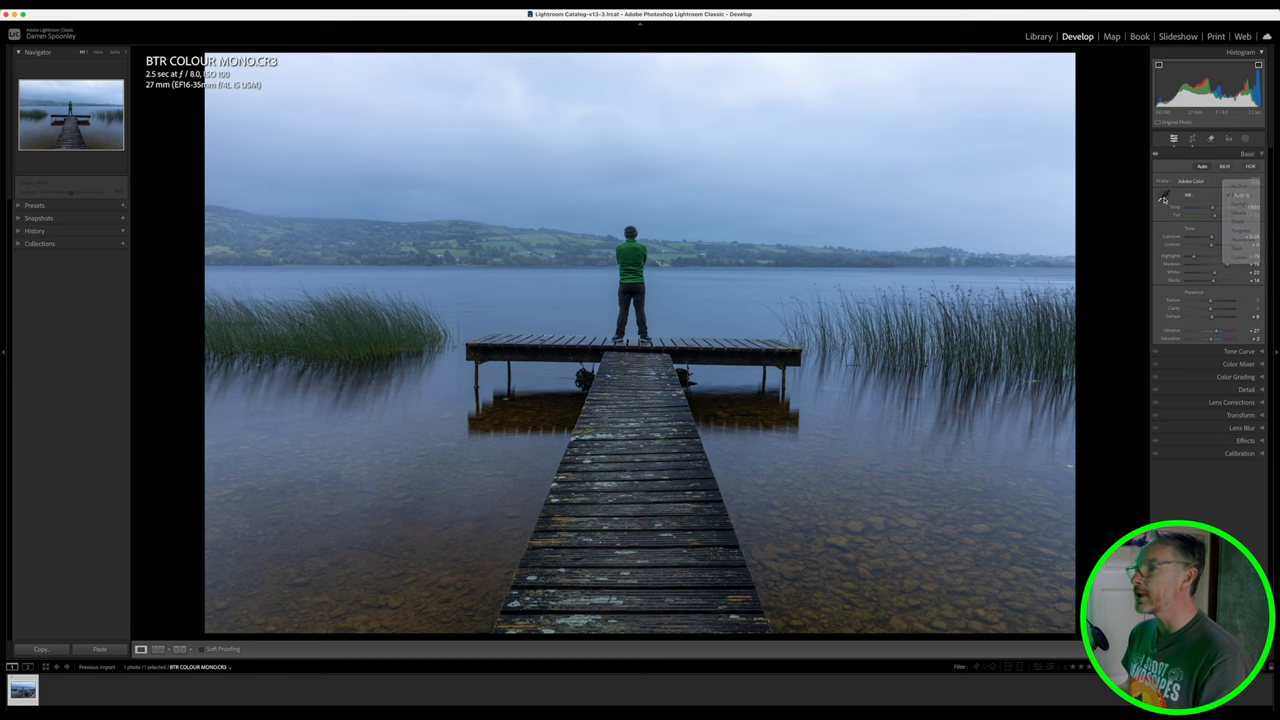
pyautogui.click(1163, 197)
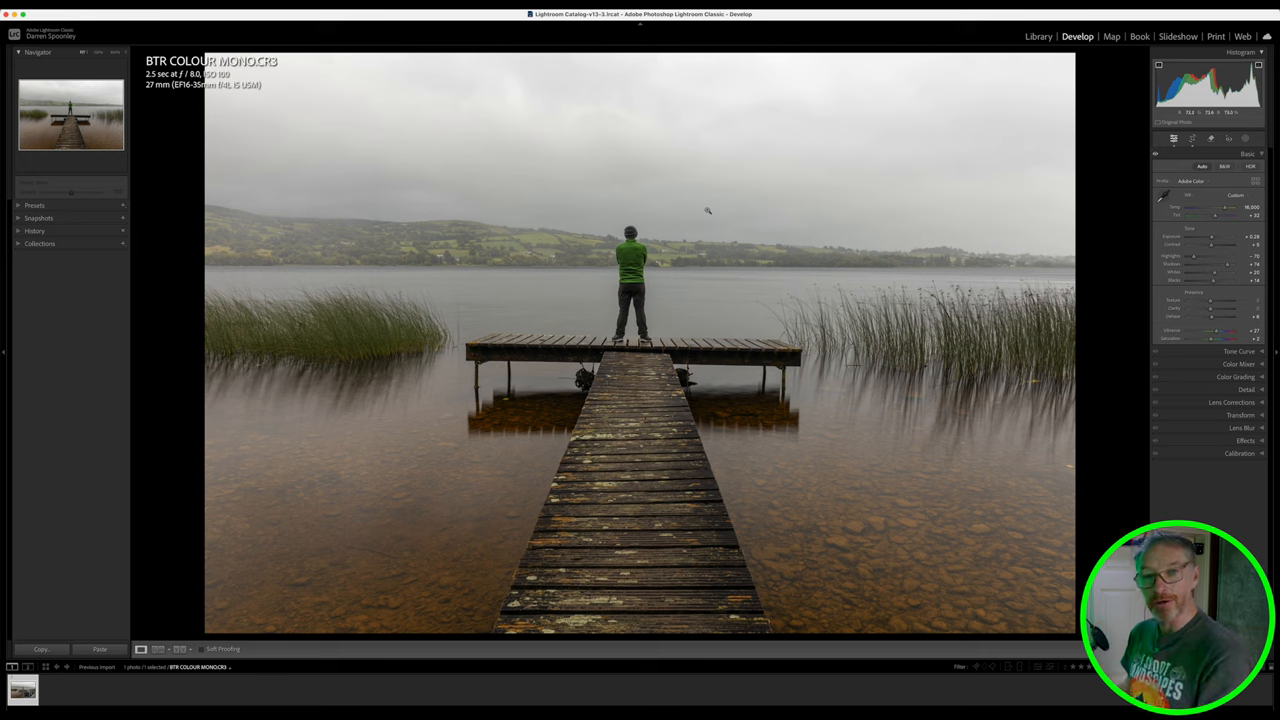
pyautogui.moveTo(473, 191)
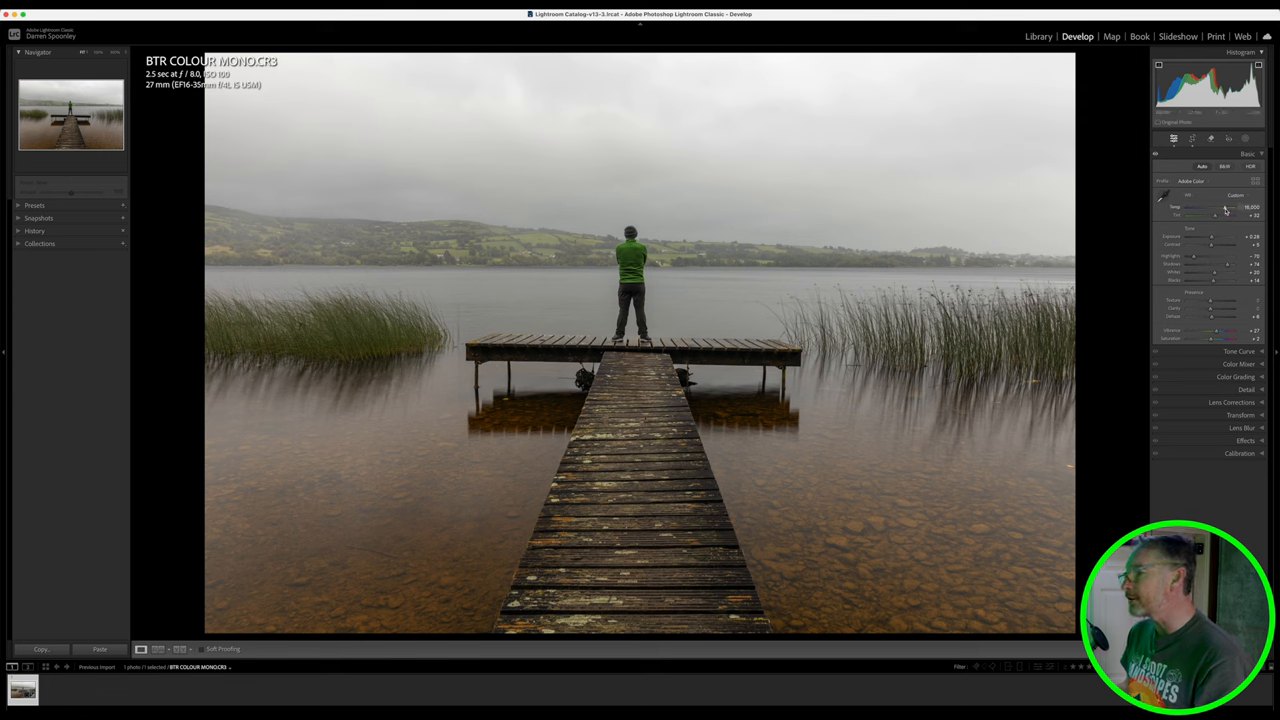
pyautogui.moveTo(1213, 207); pyautogui.dragTo(1222, 207)
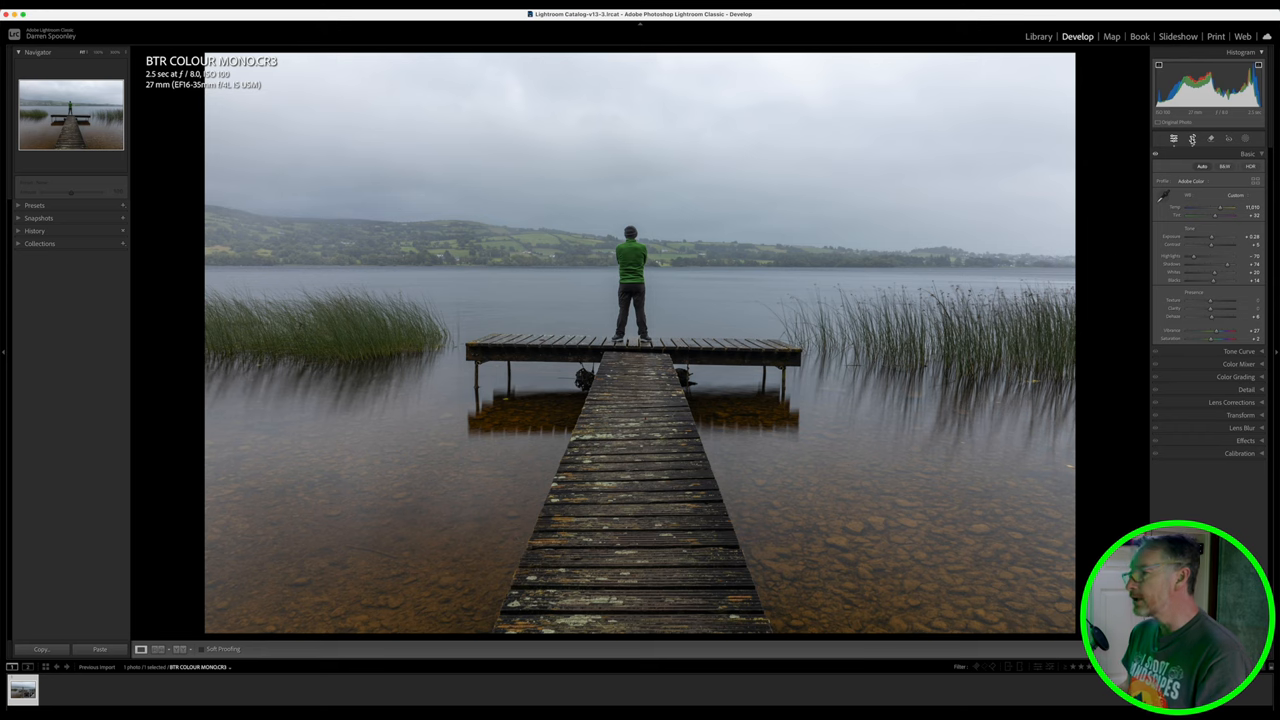
# Step: Crop the jetty photo using the 16:9 widescreen aspect ratio
pyautogui.click(1174, 138)
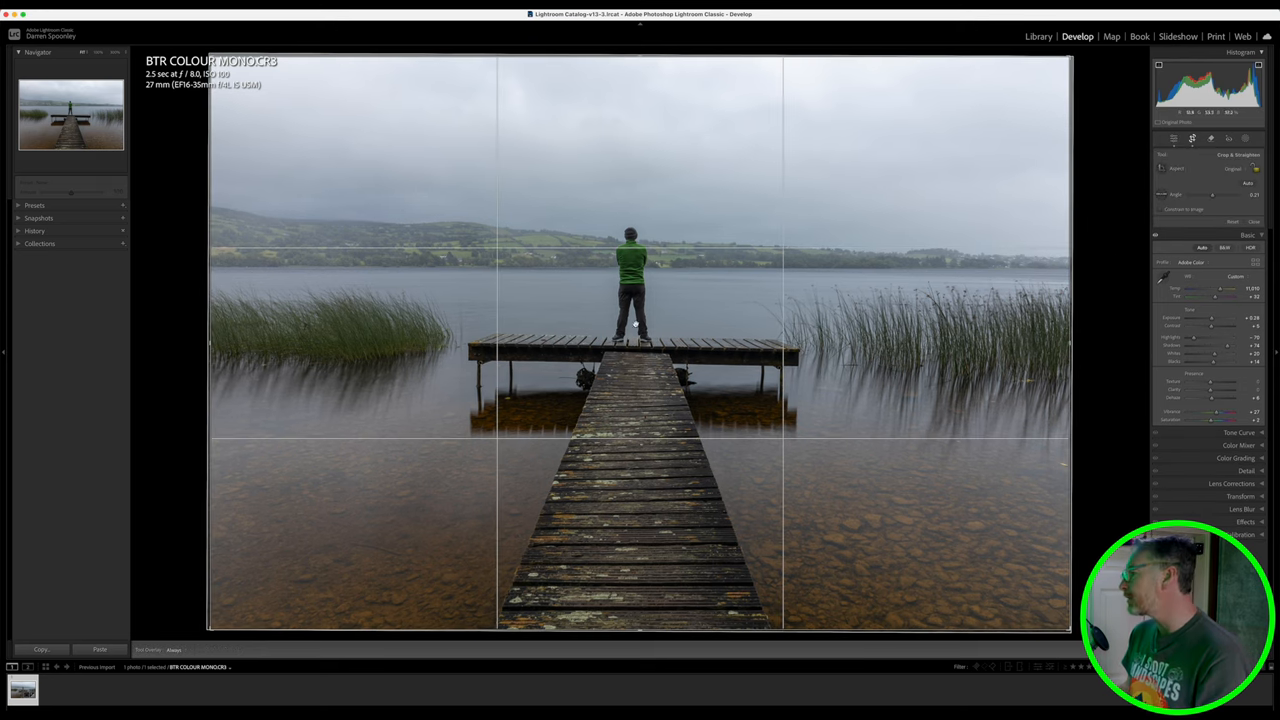
pyautogui.click(1225, 168)
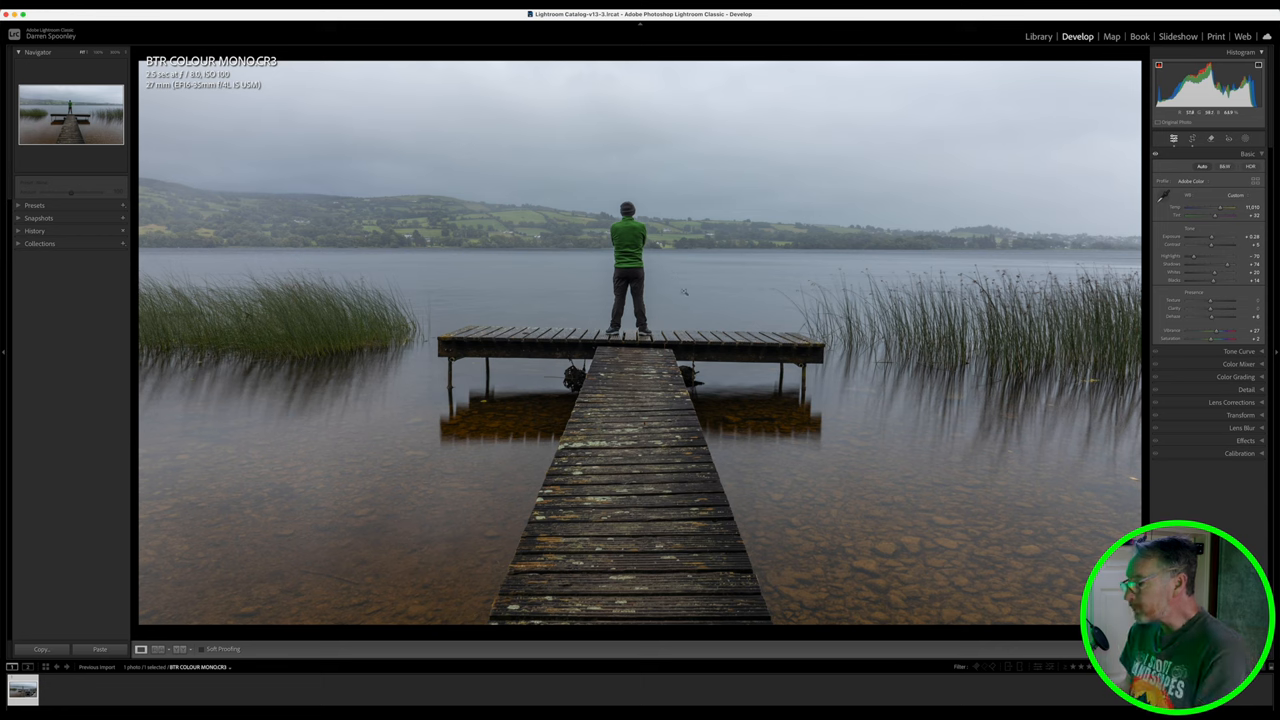
pyautogui.moveTo(987, 385)
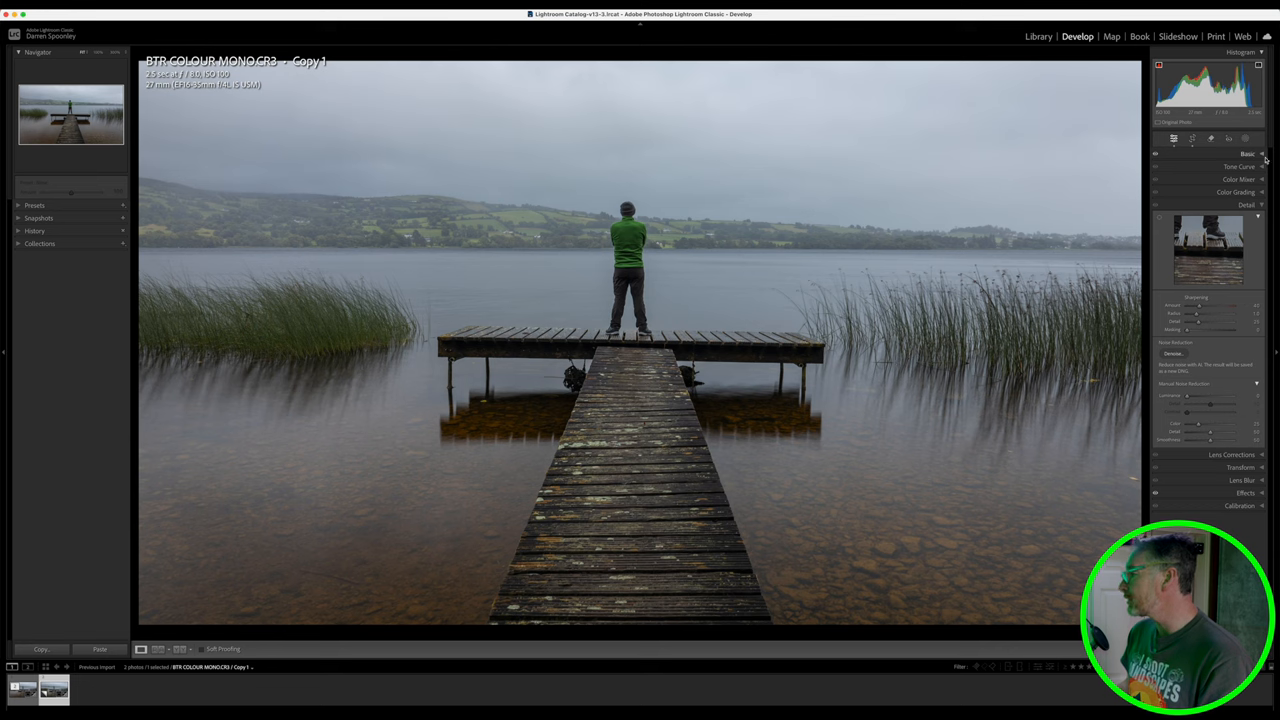
# Step: Show the Basic panel and pull Saturation to -100 on the virtual copy
pyautogui.click(1247, 153)
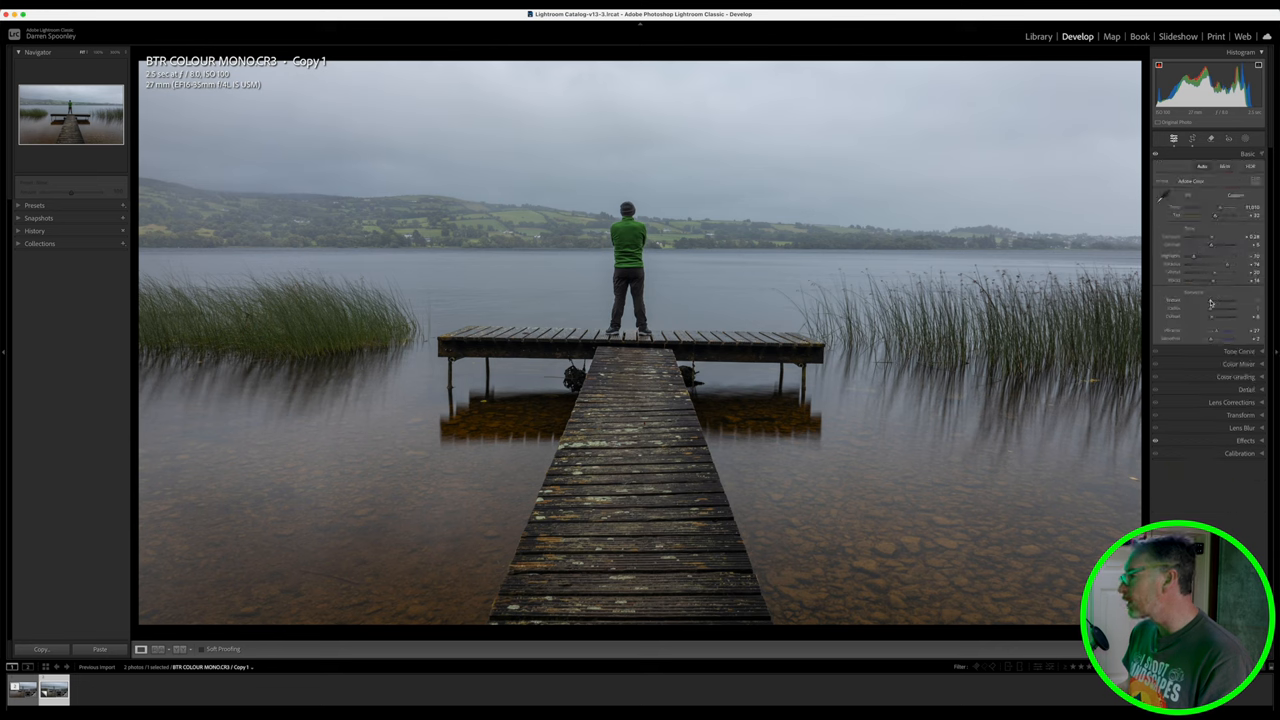
pyautogui.moveTo(1210, 338); pyautogui.dragTo(1185, 338)
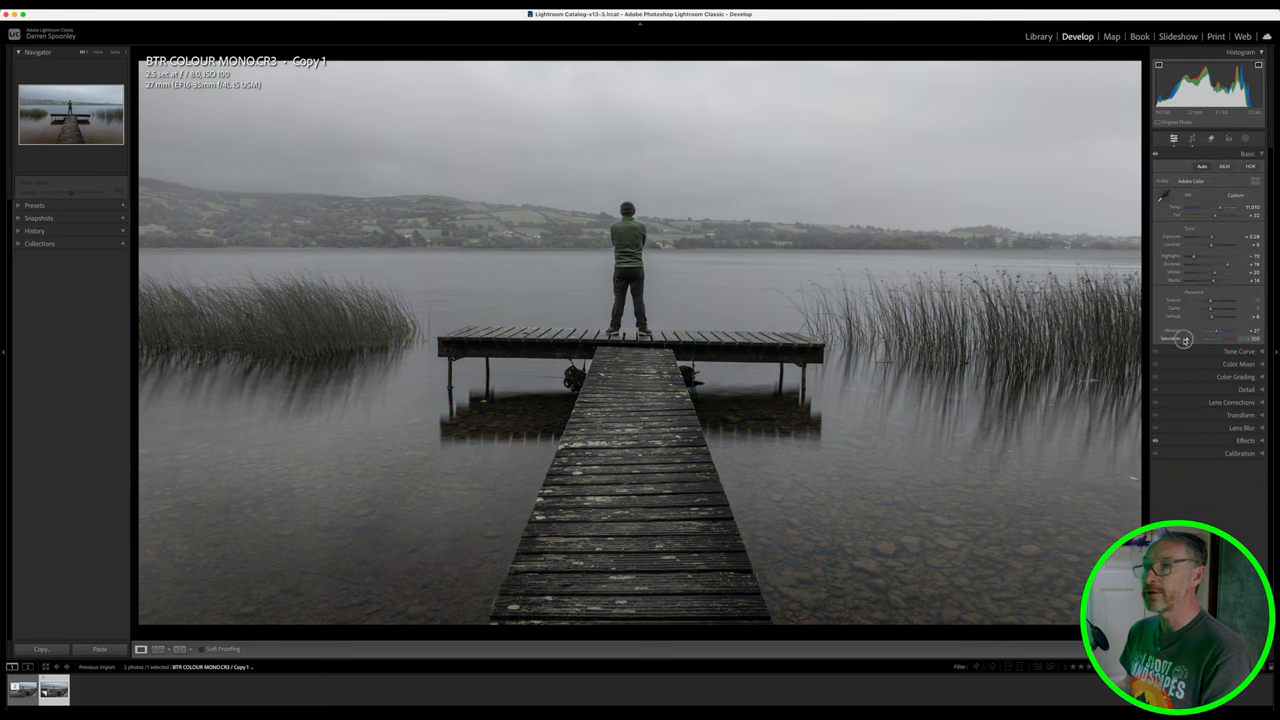
pyautogui.moveTo(1220, 339); pyautogui.dragTo(1185, 339)
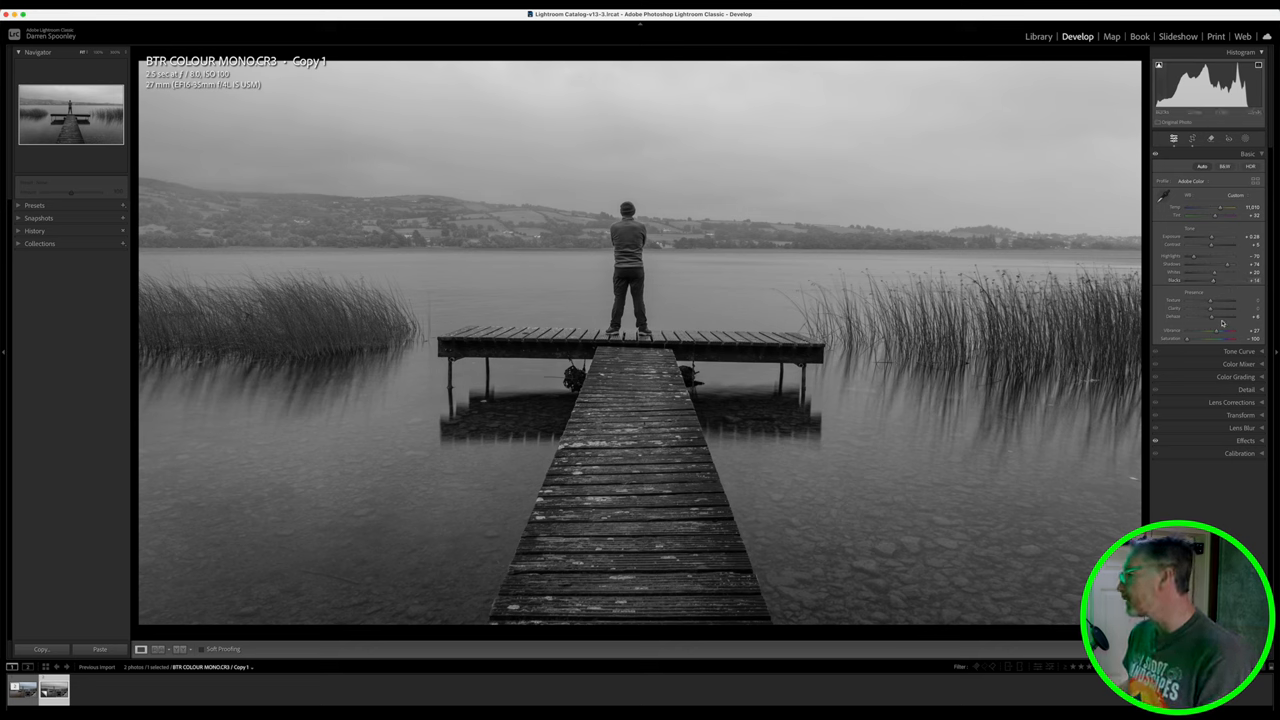
pyautogui.moveTo(1215, 331); pyautogui.dragTo(1217, 331)
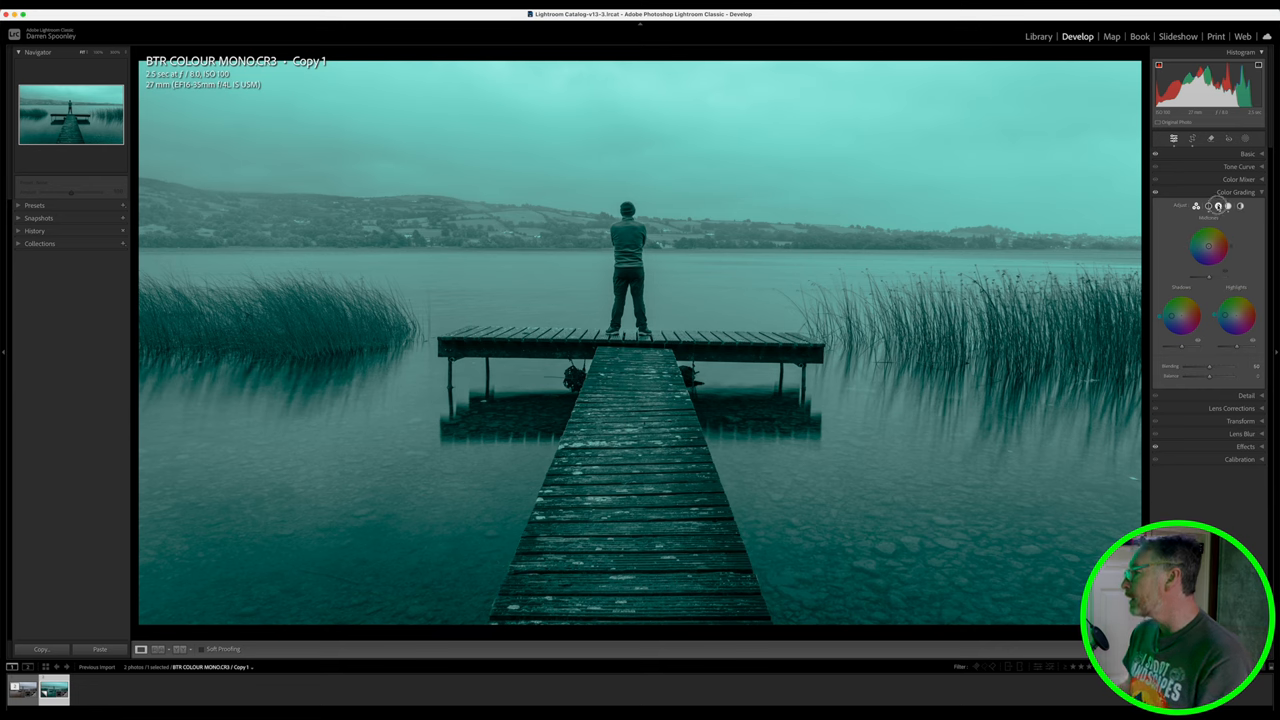
# Step: Switch through the Shadows, Highlights and Global grading wheels, shifting the global hue away from cyan
pyautogui.click(1228, 206)
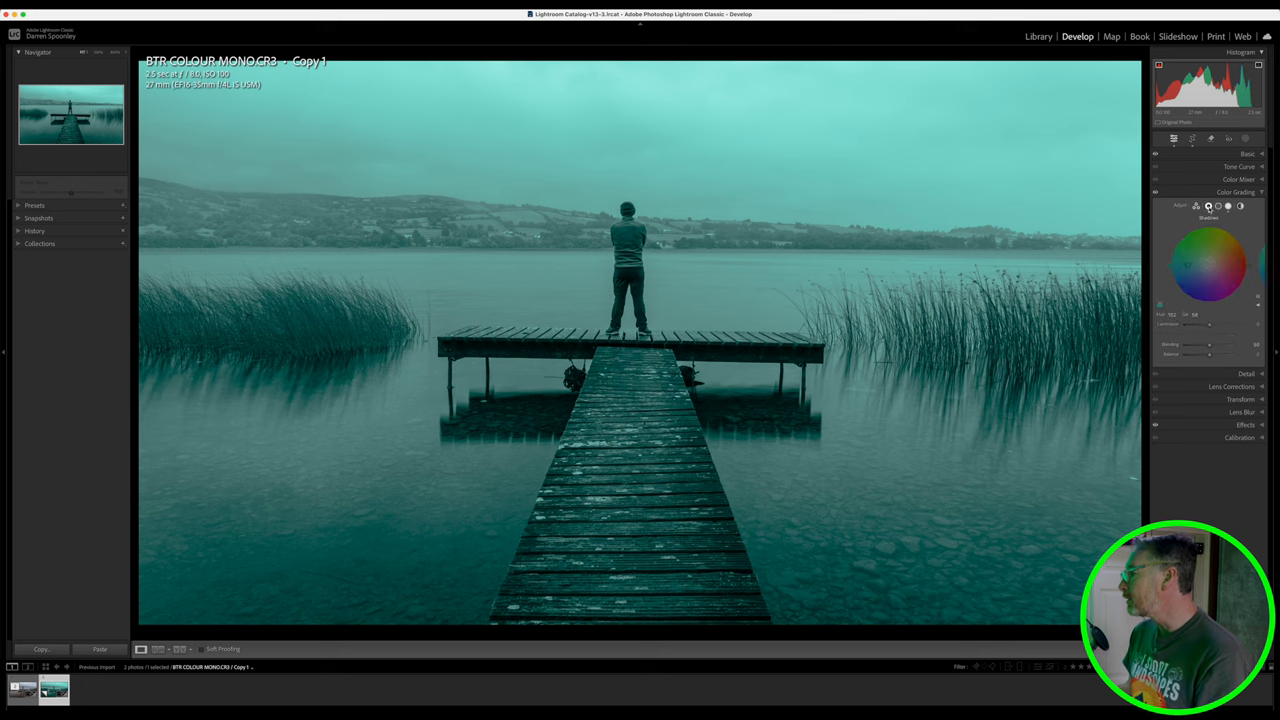
pyautogui.click(1240, 206)
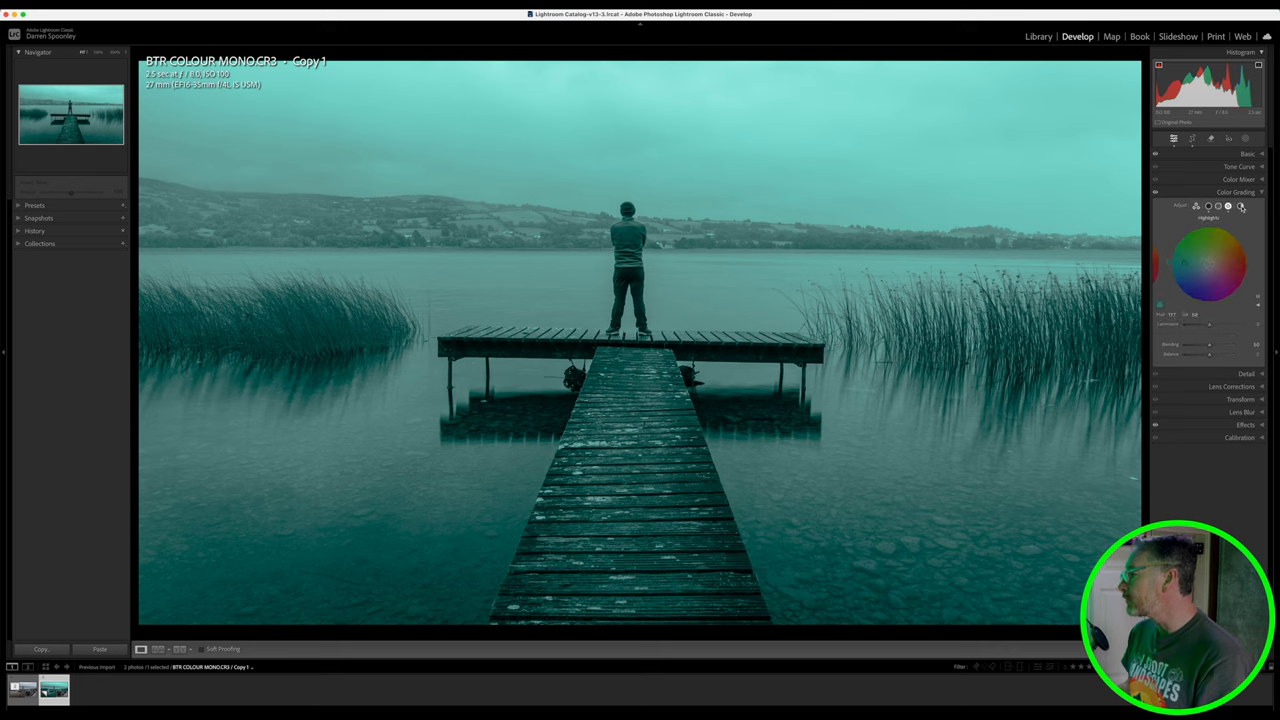
pyautogui.click(1240, 206)
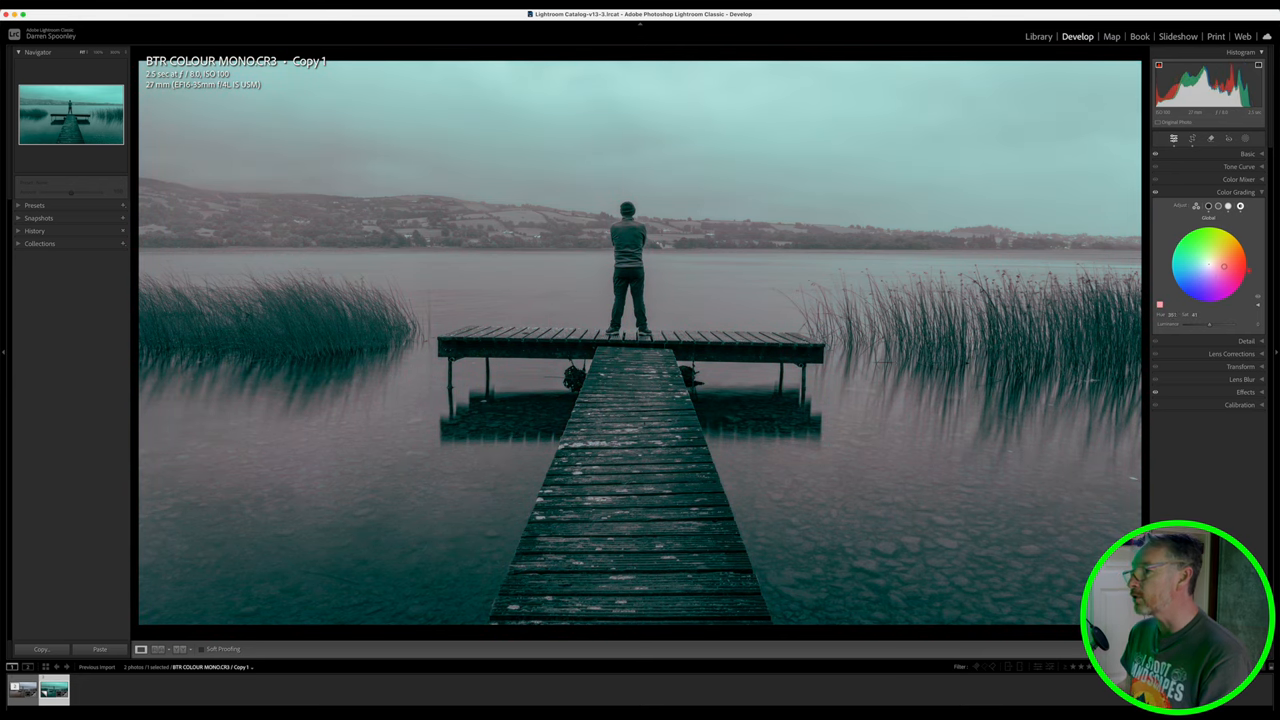
pyautogui.moveTo(1210, 268); pyautogui.dragTo(1225, 250)
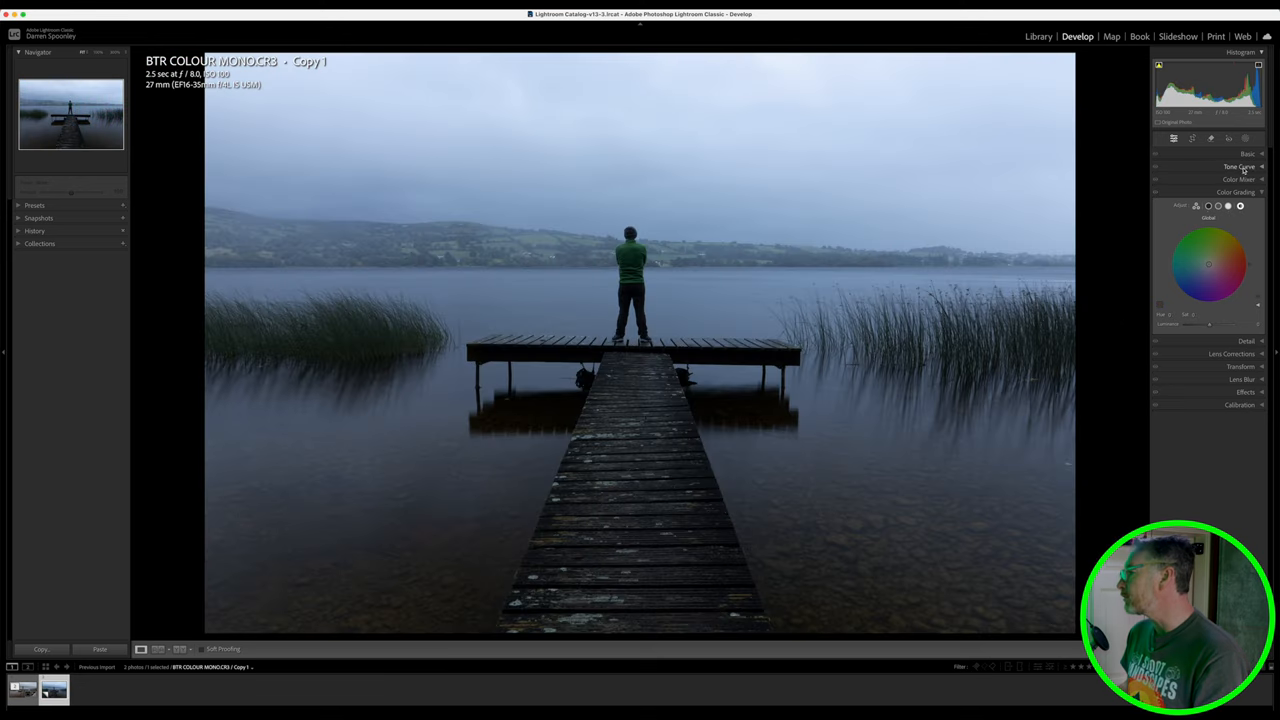
# Step: Expand the Basic panel for the virtual copy
pyautogui.click(1247, 154)
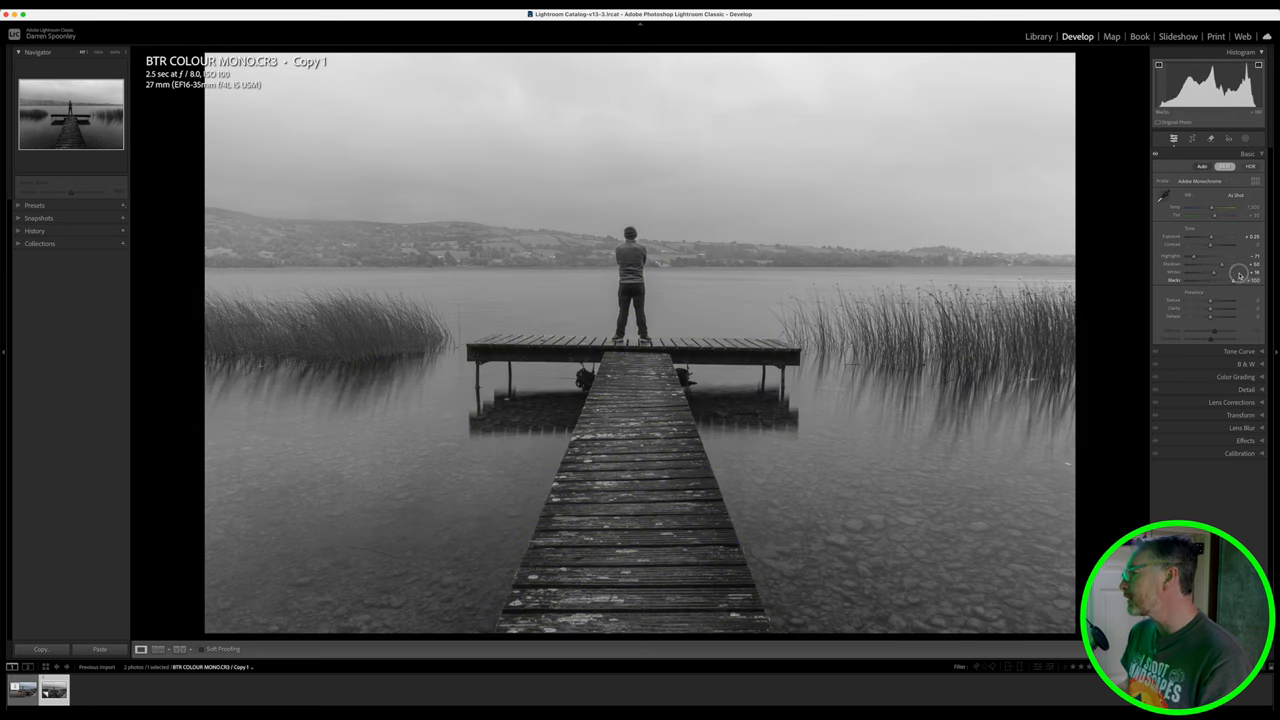
# Step: Lift the shadows and pull down the sky highlights on the mono copy
pyautogui.moveTo(1238, 273); pyautogui.dragTo(1230, 263)
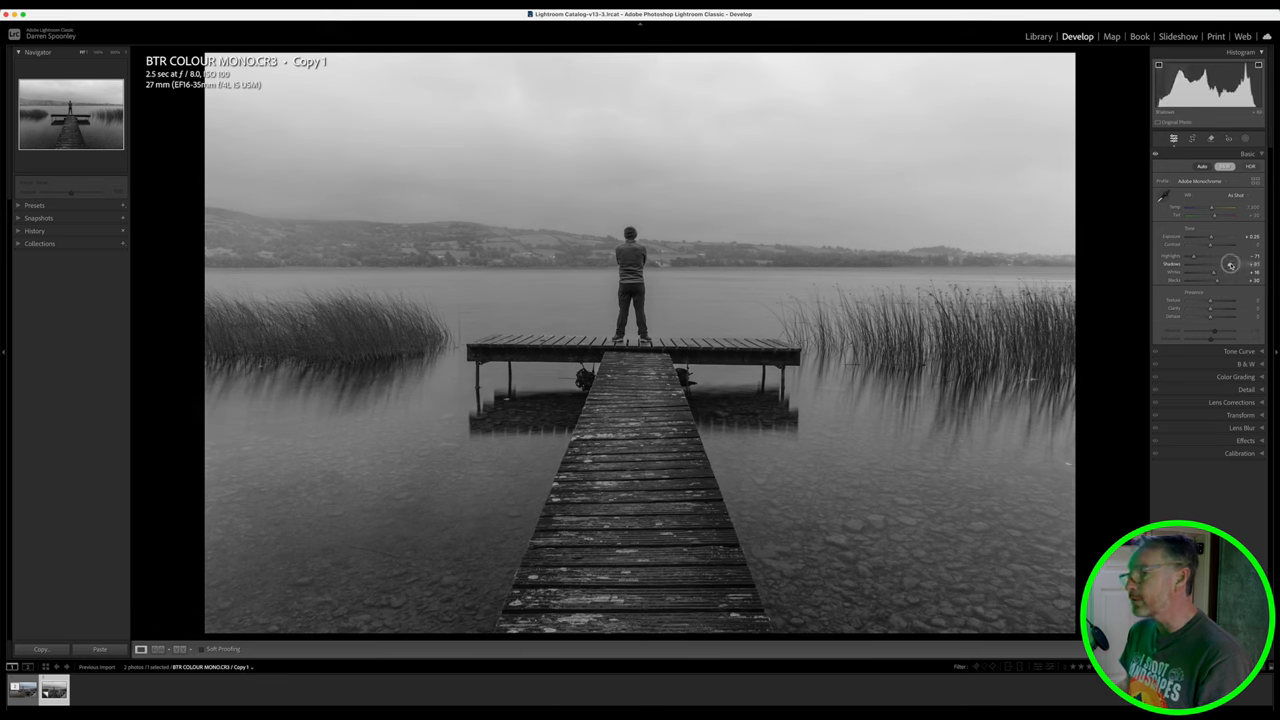
pyautogui.moveTo(1215, 263); pyautogui.dragTo(1250, 263)
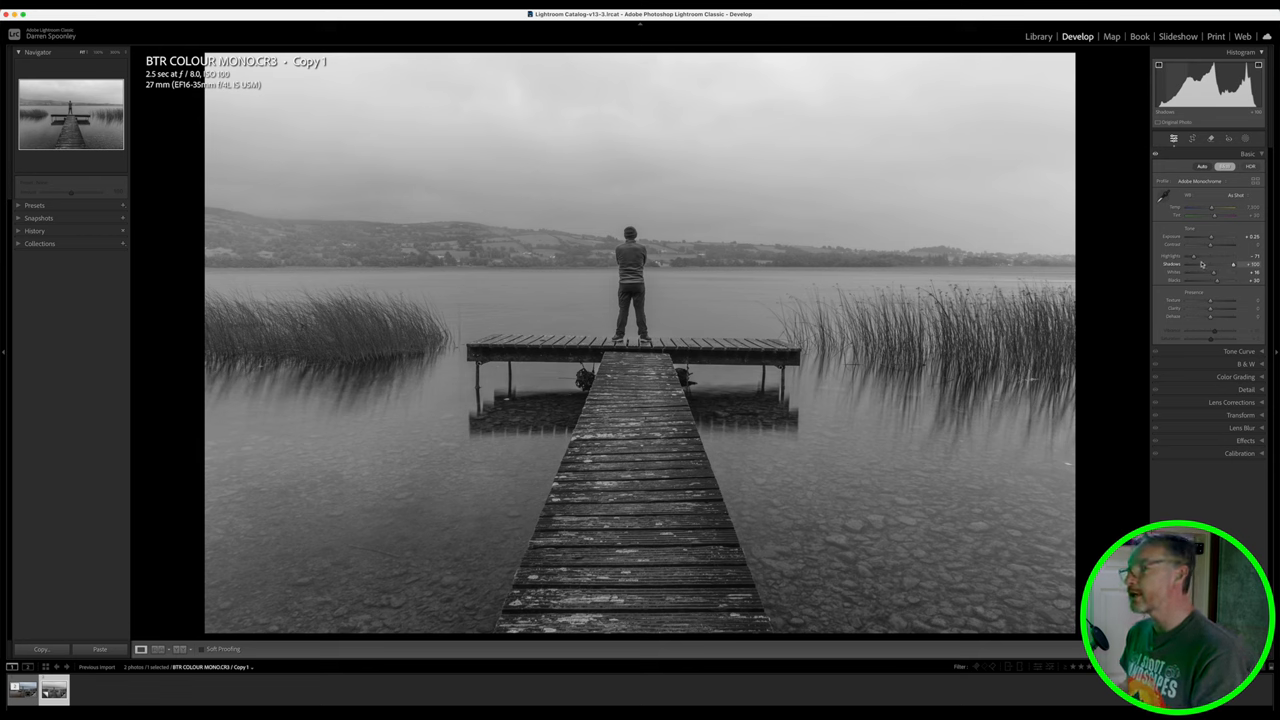
pyautogui.moveTo(1215, 256); pyautogui.dragTo(1200, 256)
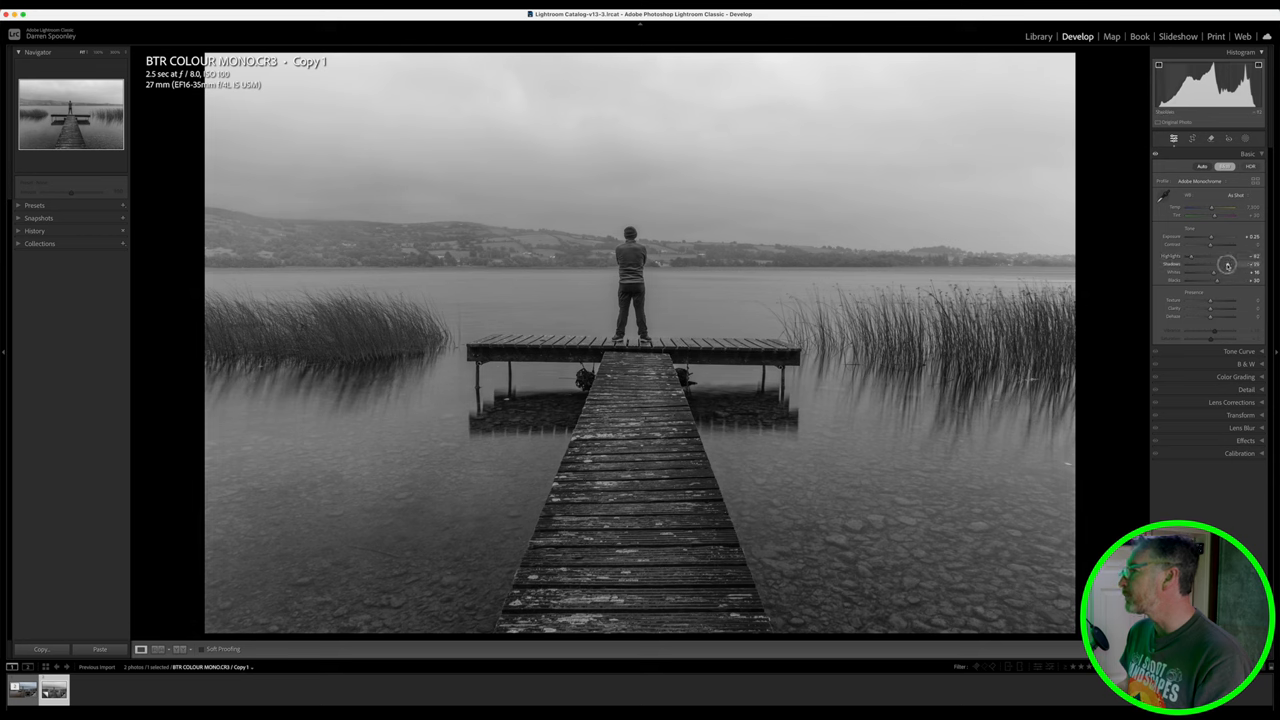
pyautogui.moveTo(1227, 264); pyautogui.dragTo(1218, 271)
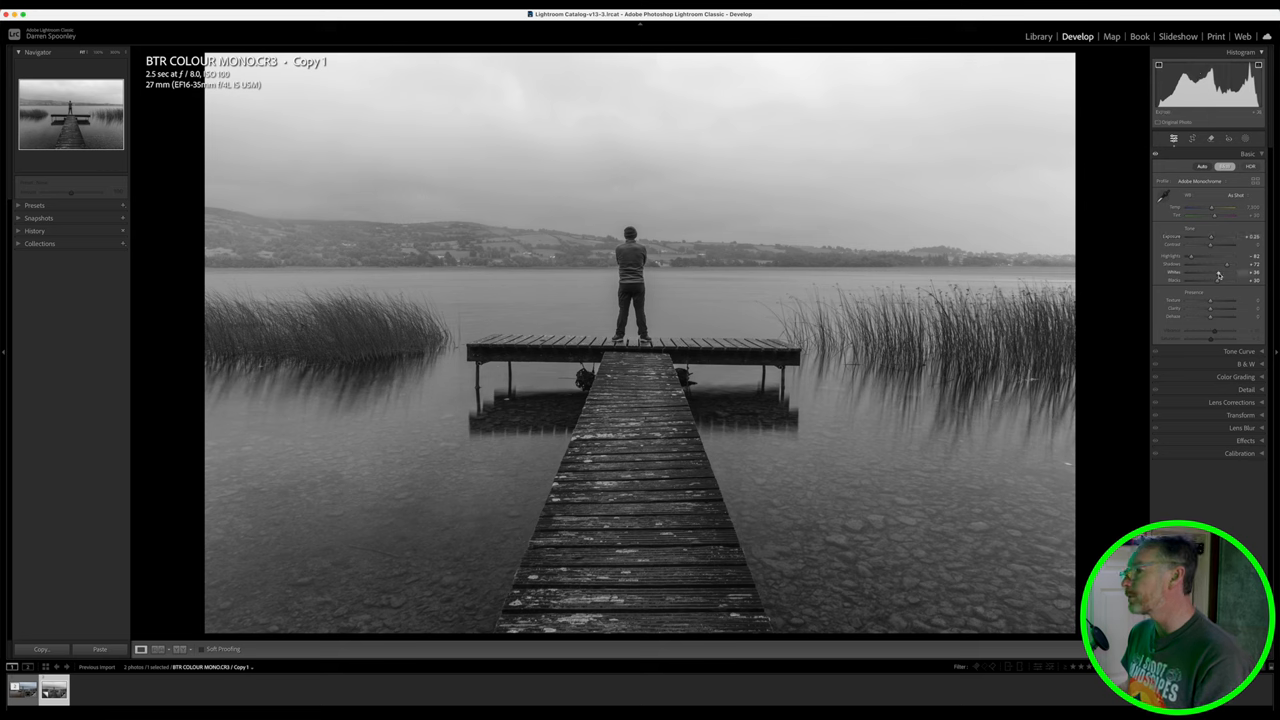
# Step: Set the whites and blacks levels, then increase contrast and add clarity
pyautogui.moveTo(1215, 272); pyautogui.dragTo(1222, 272)
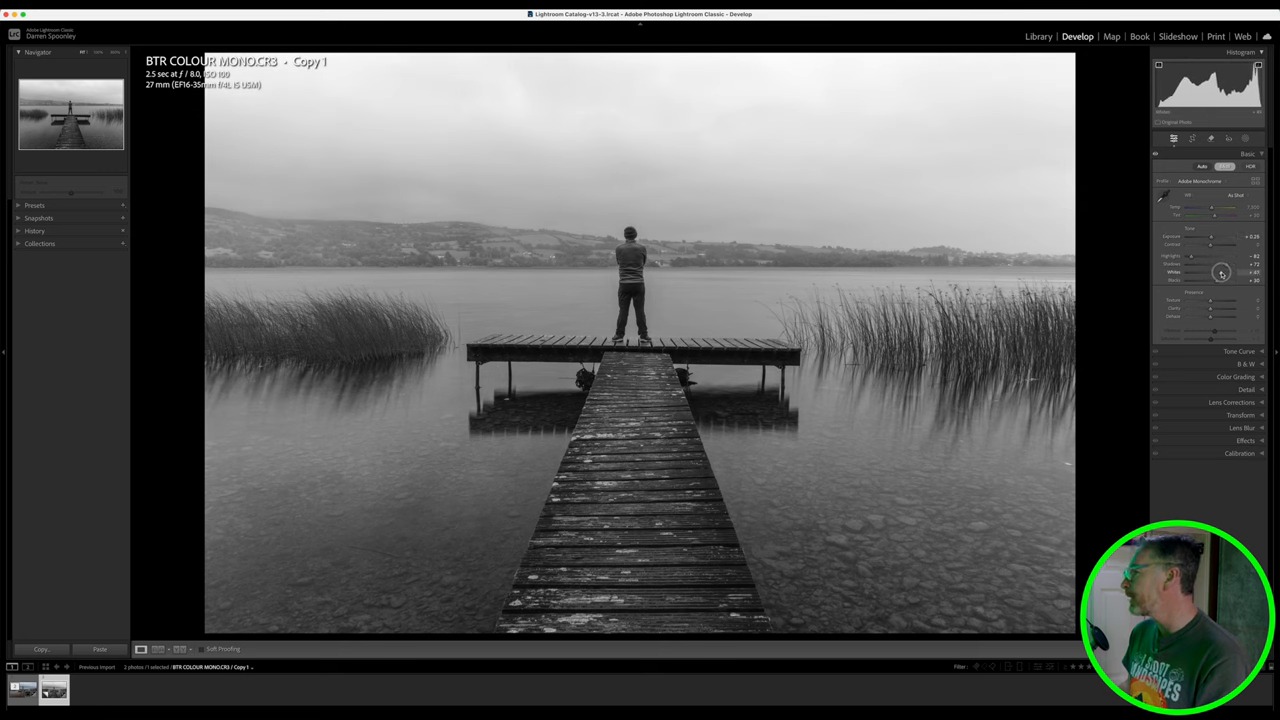
pyautogui.moveTo(1221, 272); pyautogui.dragTo(1215, 280)
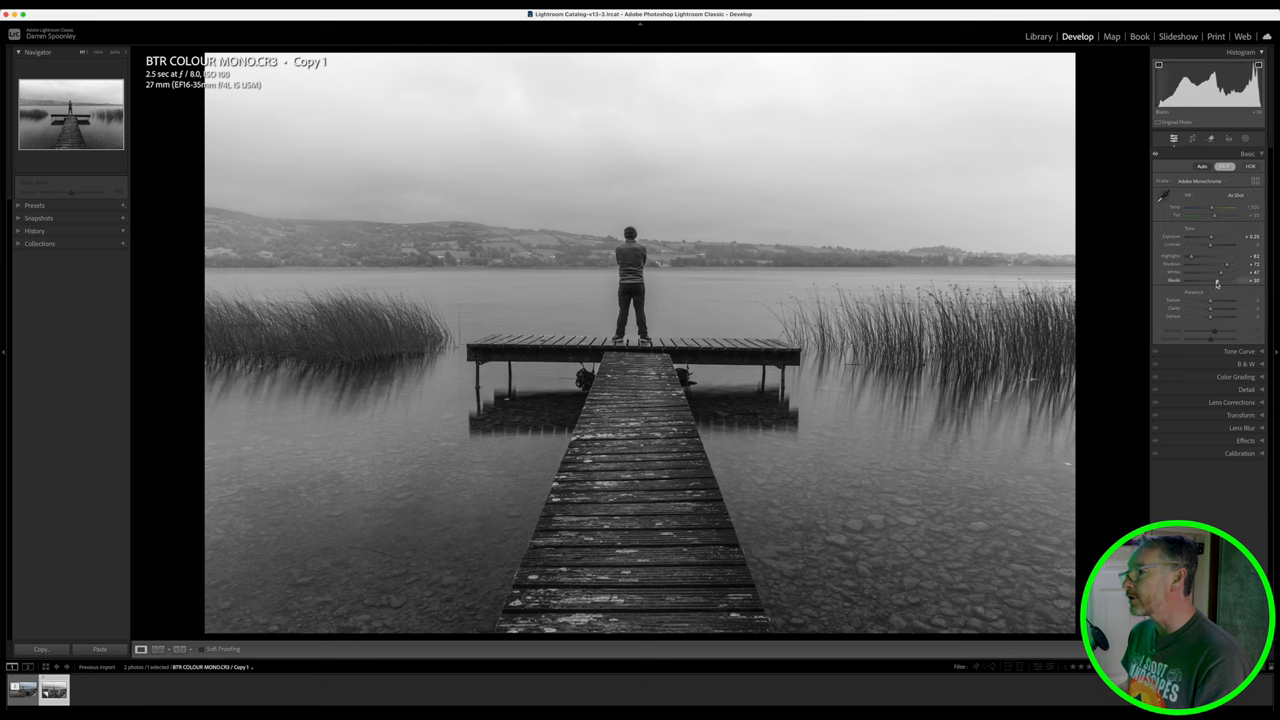
pyautogui.moveTo(1217, 282); pyautogui.dragTo(1210, 282)
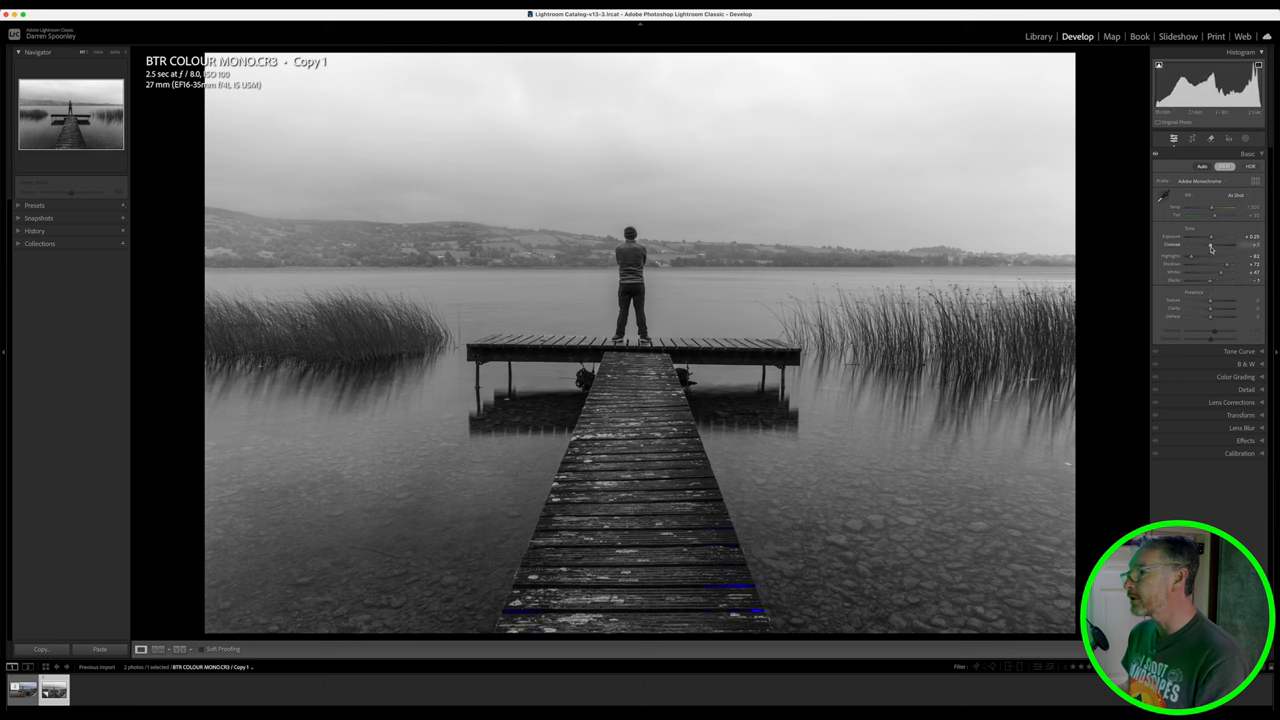
pyautogui.moveTo(1213, 247); pyautogui.dragTo(1207, 247)
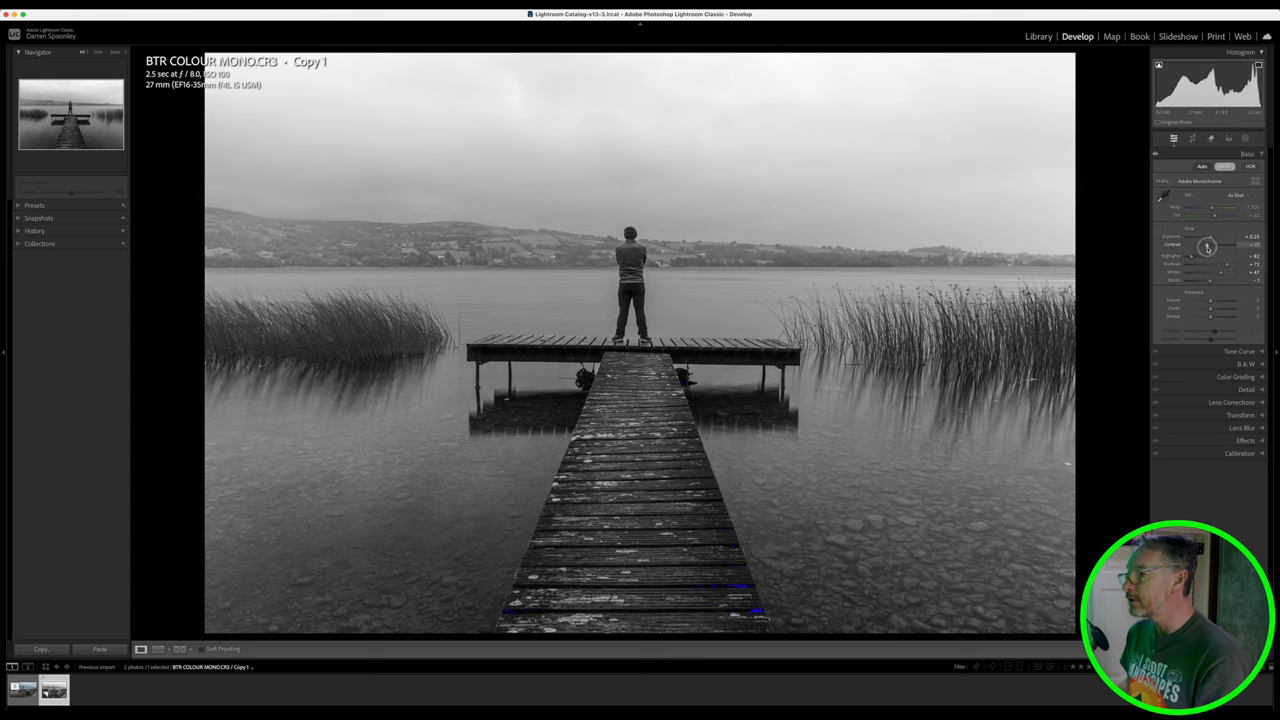
pyautogui.moveTo(1210, 245); pyautogui.dragTo(1195, 245)
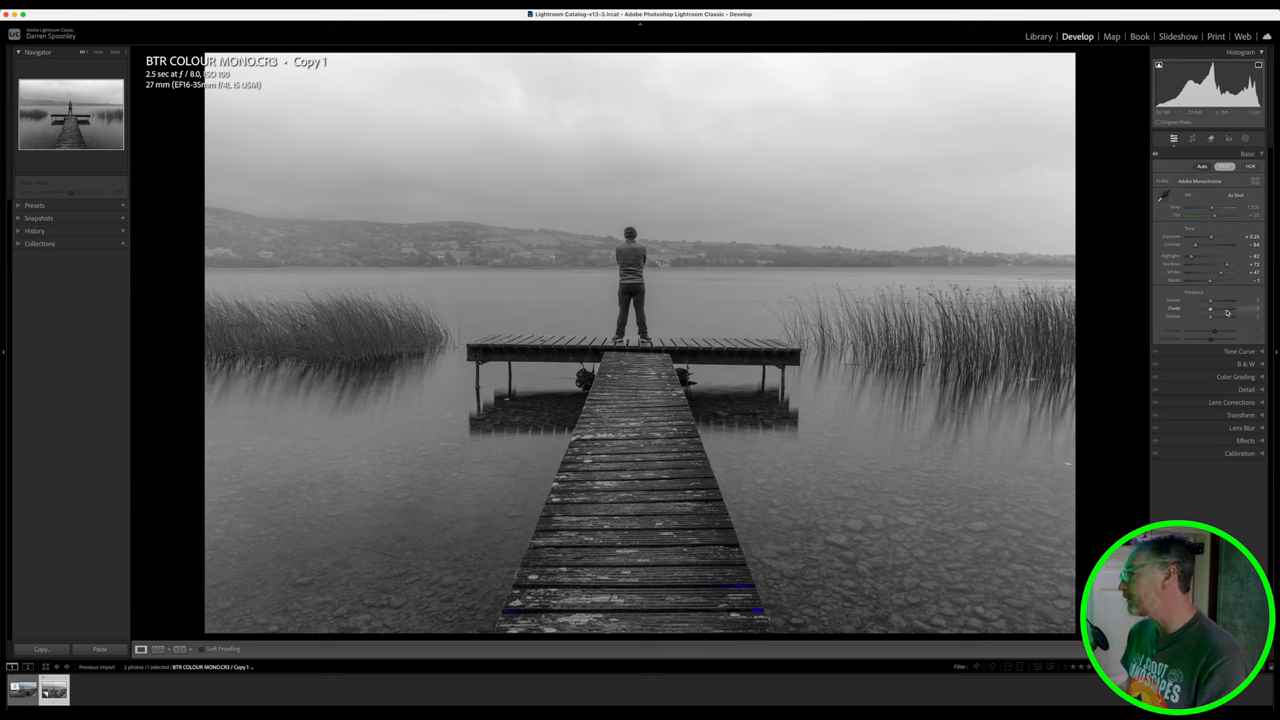
pyautogui.moveTo(1210, 316); pyautogui.dragTo(1225, 316)
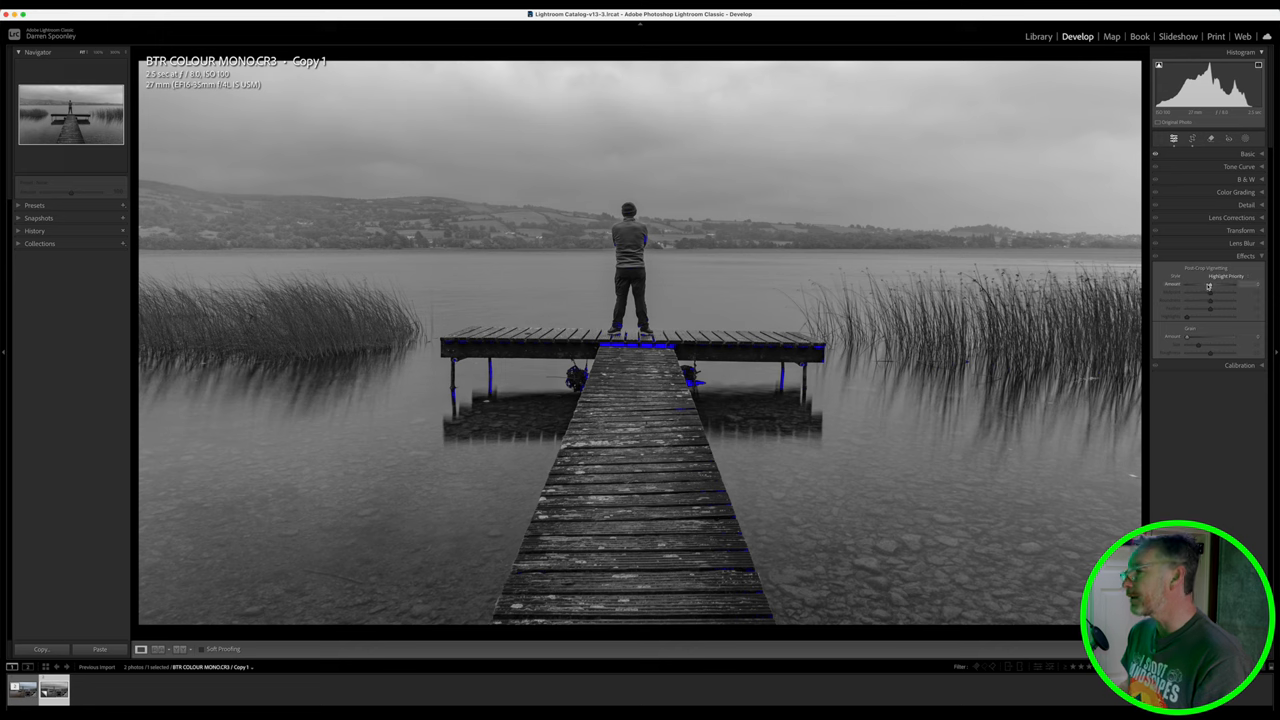
# Step: Add a post-crop vignette, compare with the colour version, then select the original photo
pyautogui.moveTo(1210, 285); pyautogui.dragTo(1210, 285)
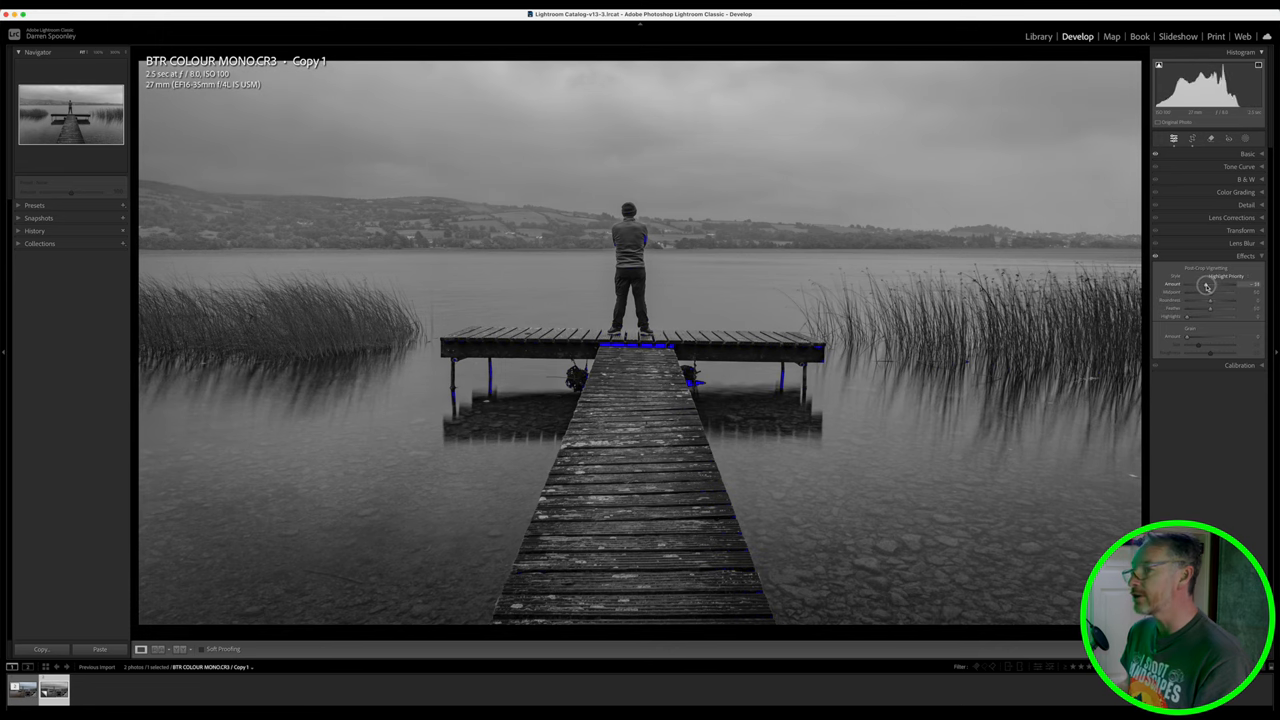
pyautogui.moveTo(1238, 291); pyautogui.dragTo(1205, 291)
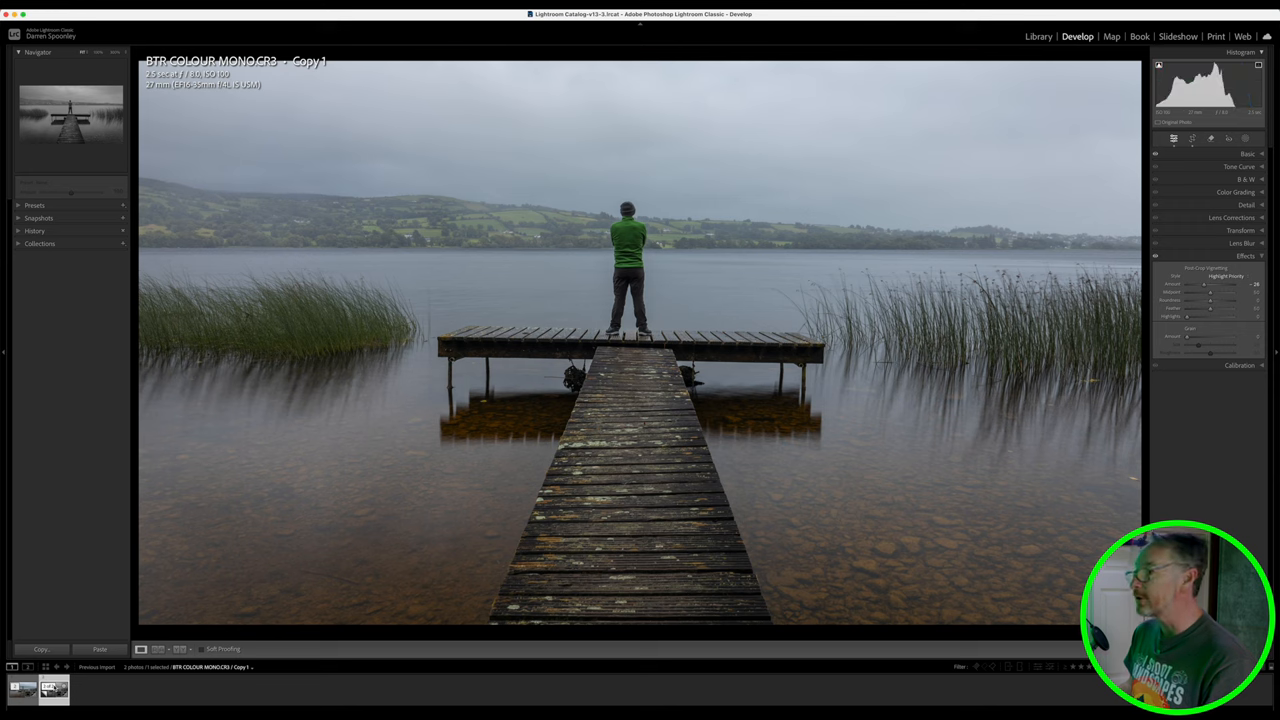
pyautogui.click(1247, 179)
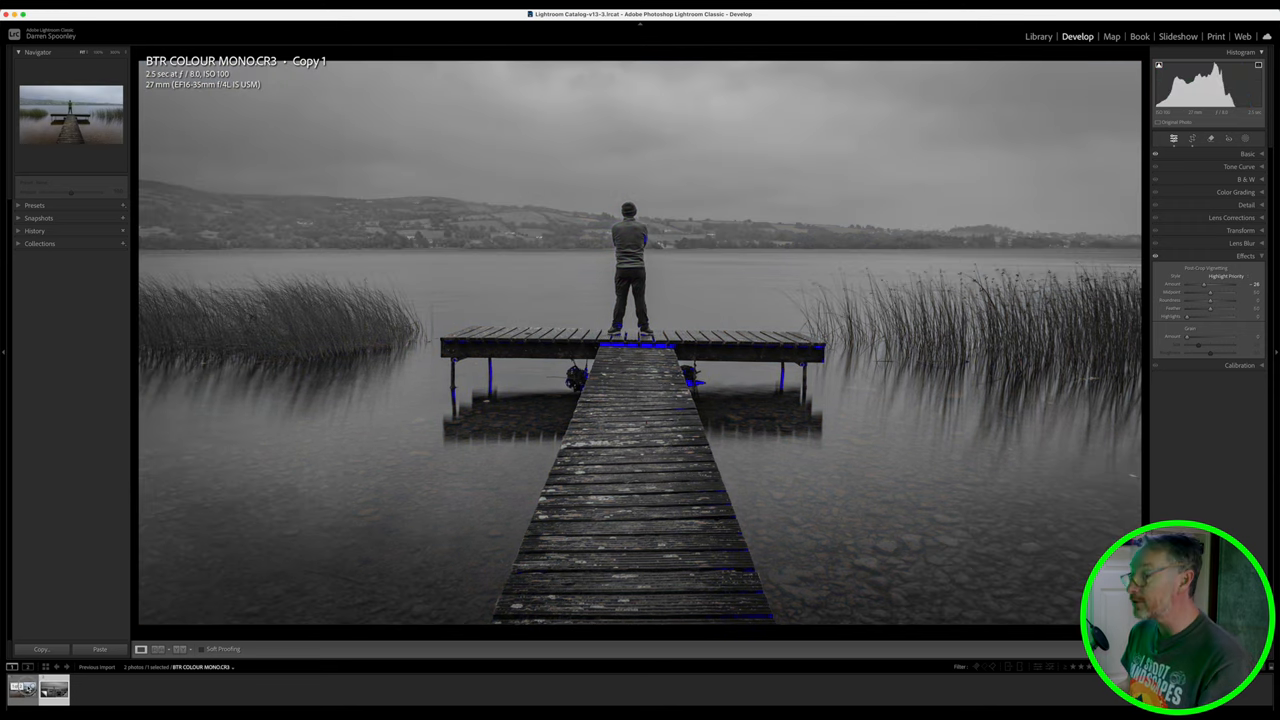
pyautogui.click(41, 649)
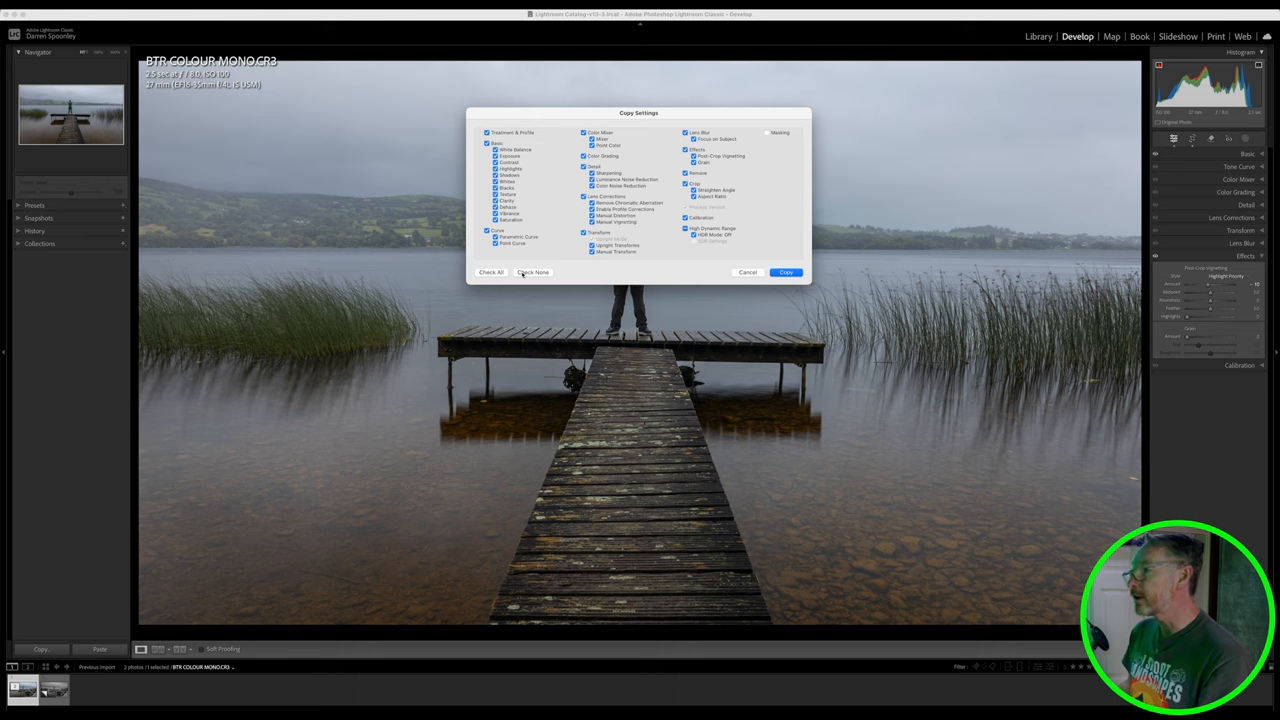
# Step: Clear all settings in Copy Settings and copy only Crop
pyautogui.click(533, 272)
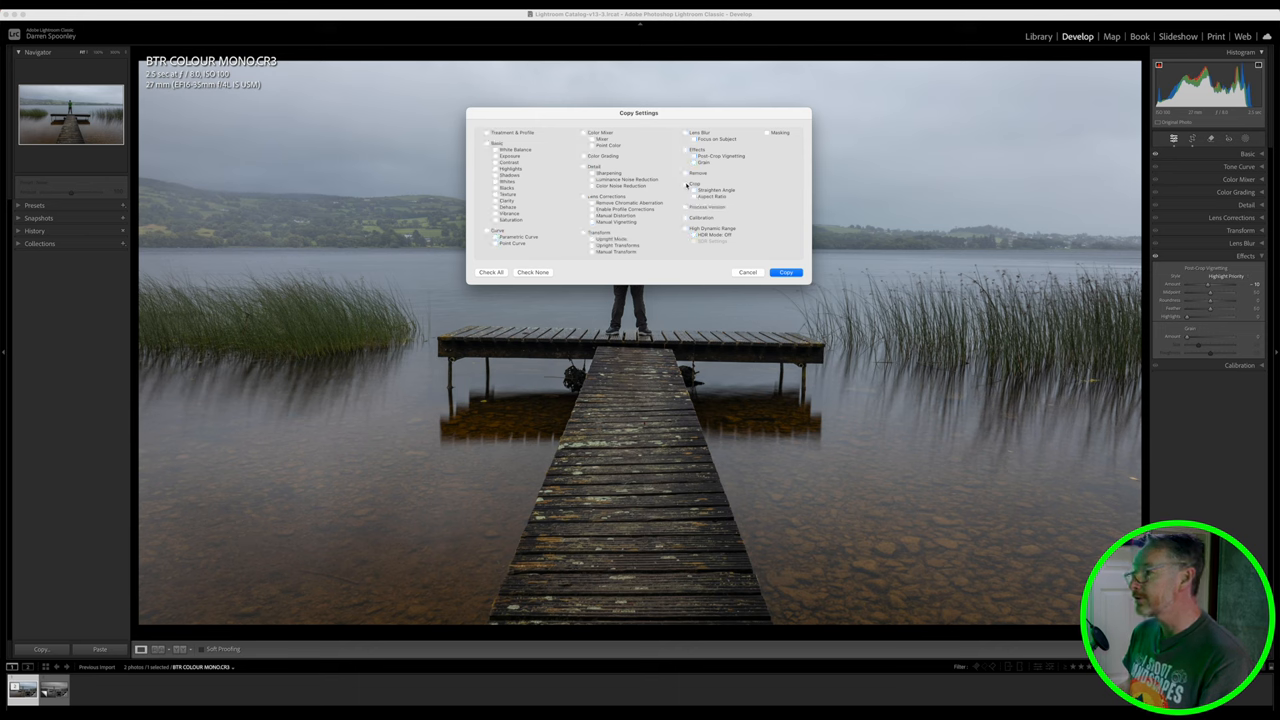
pyautogui.click(786, 272)
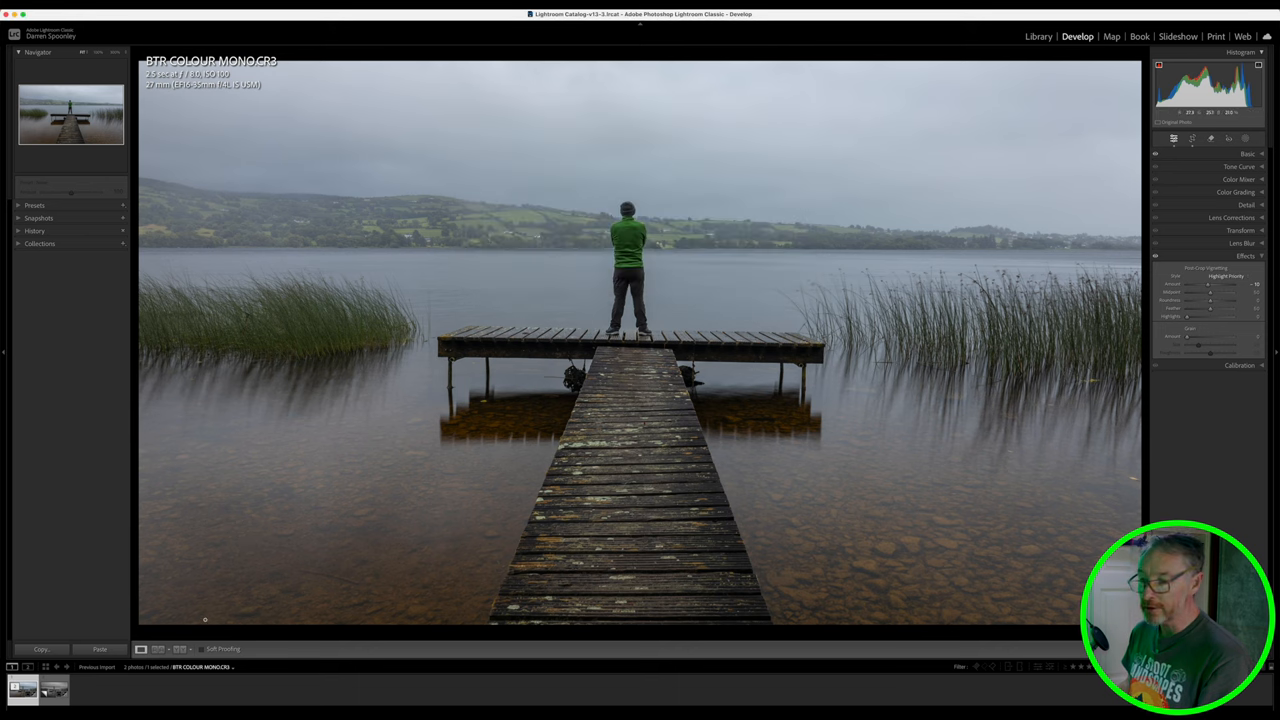